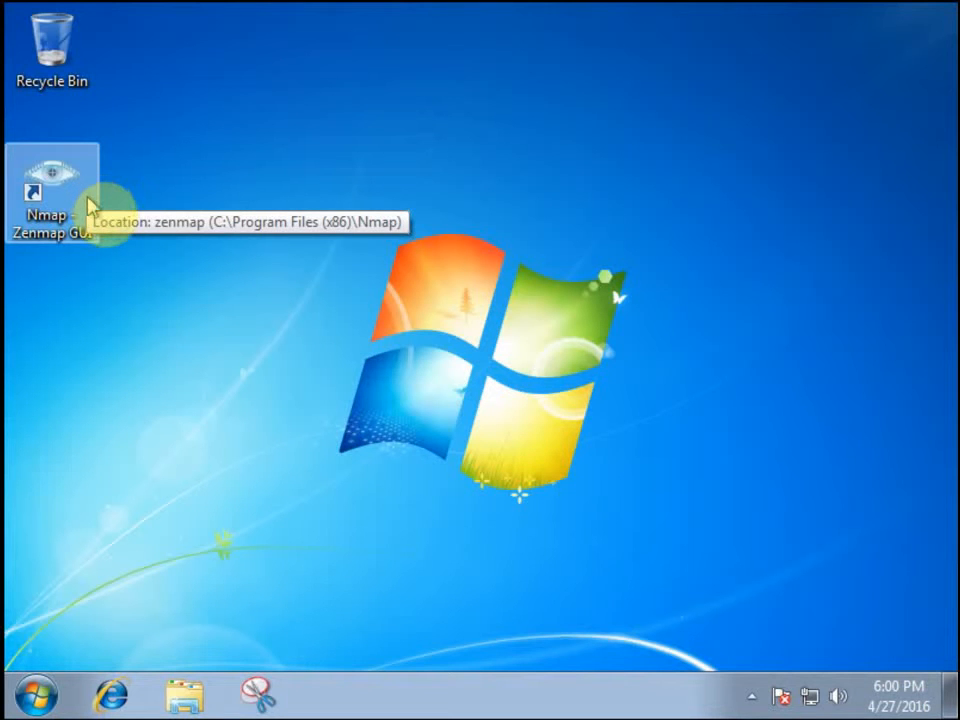
mouse_move(262, 294)
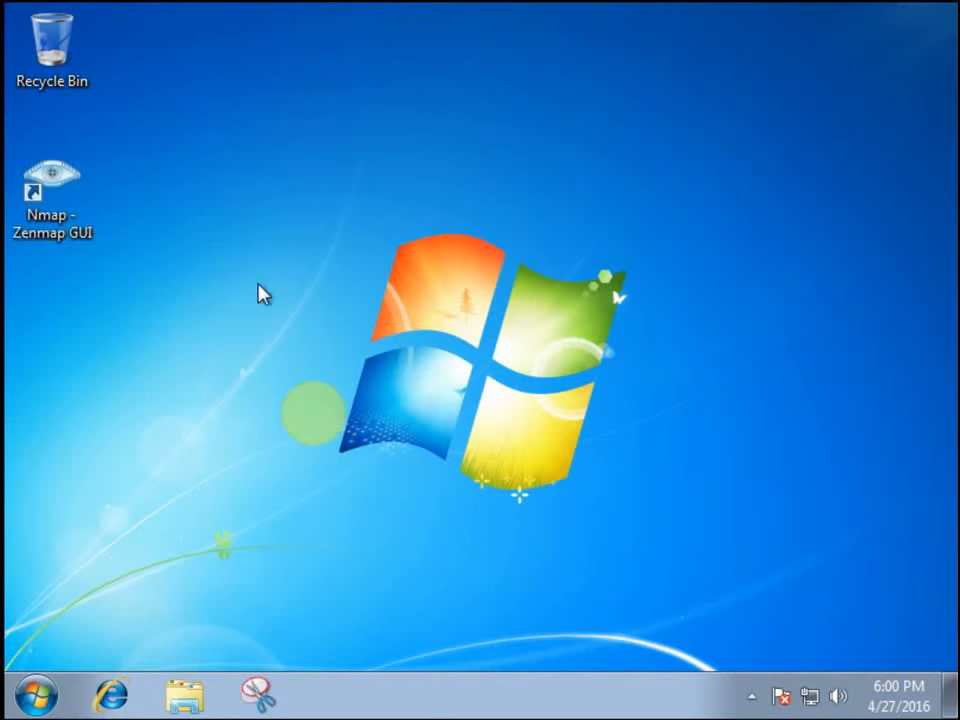
mouse_move(322, 13)
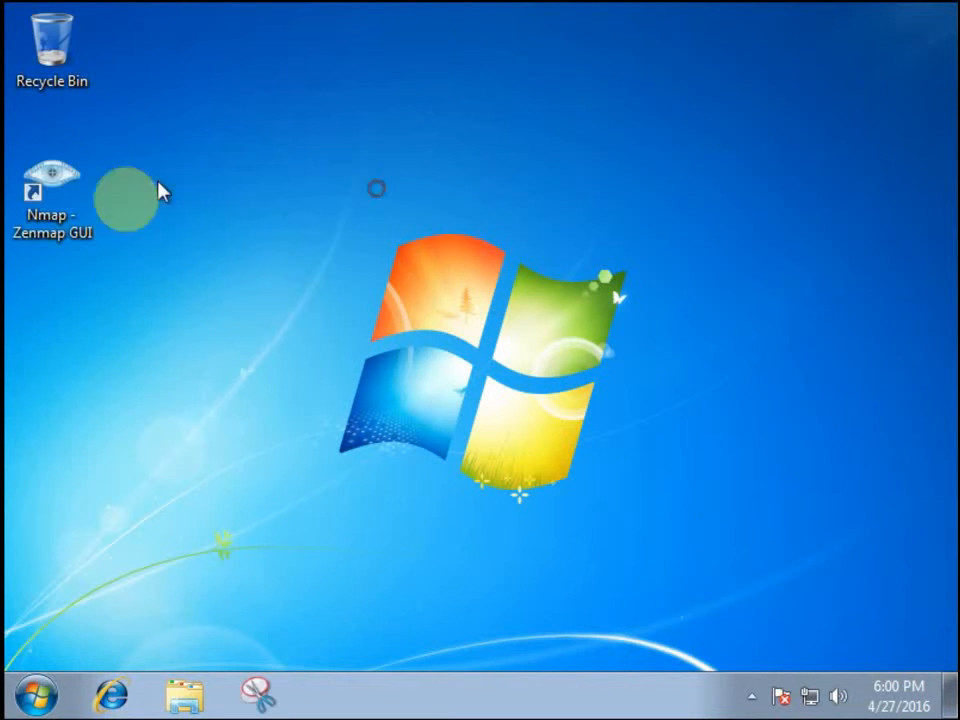
Launch Zenmap with target 192.168.1.38 for nmap -sS and run ipconfig on the target via cmd
left_click(53, 195)
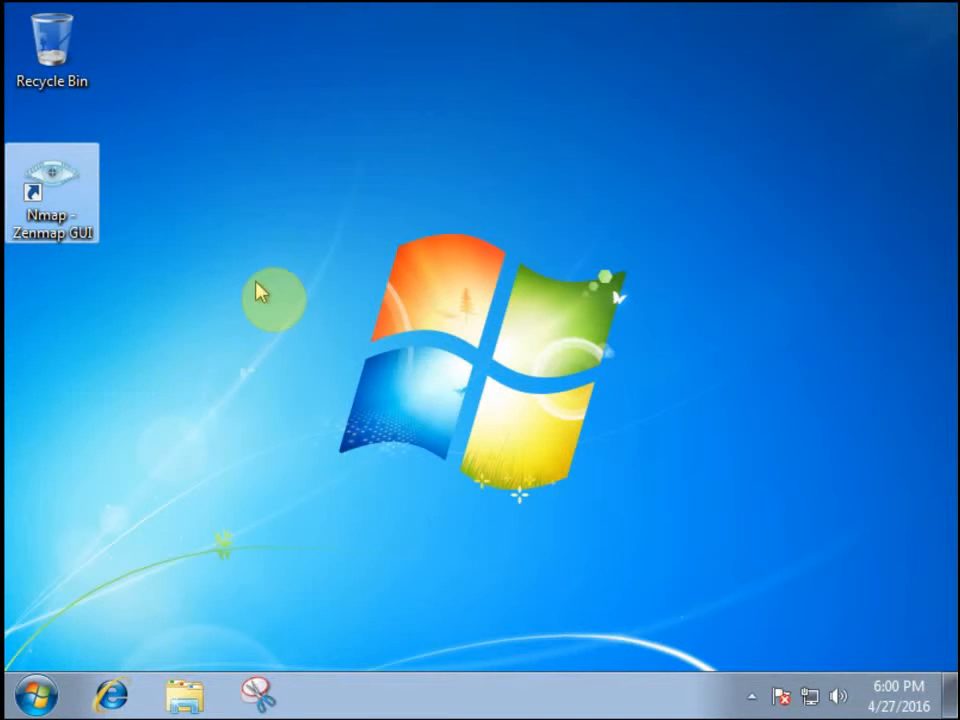
double_click(53, 190)
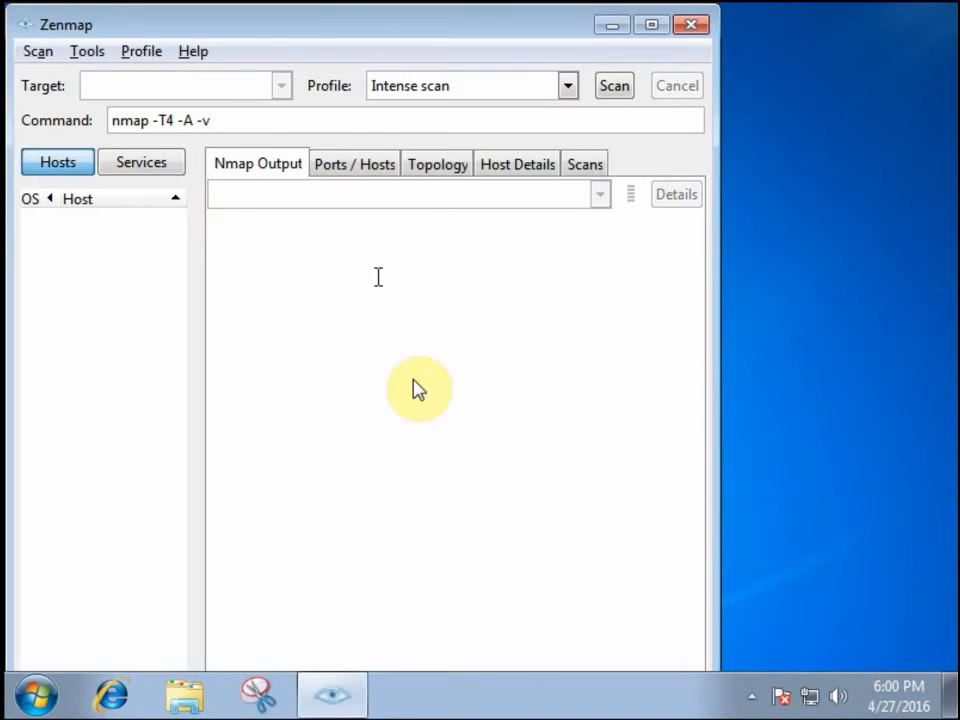
left_click(691, 24)
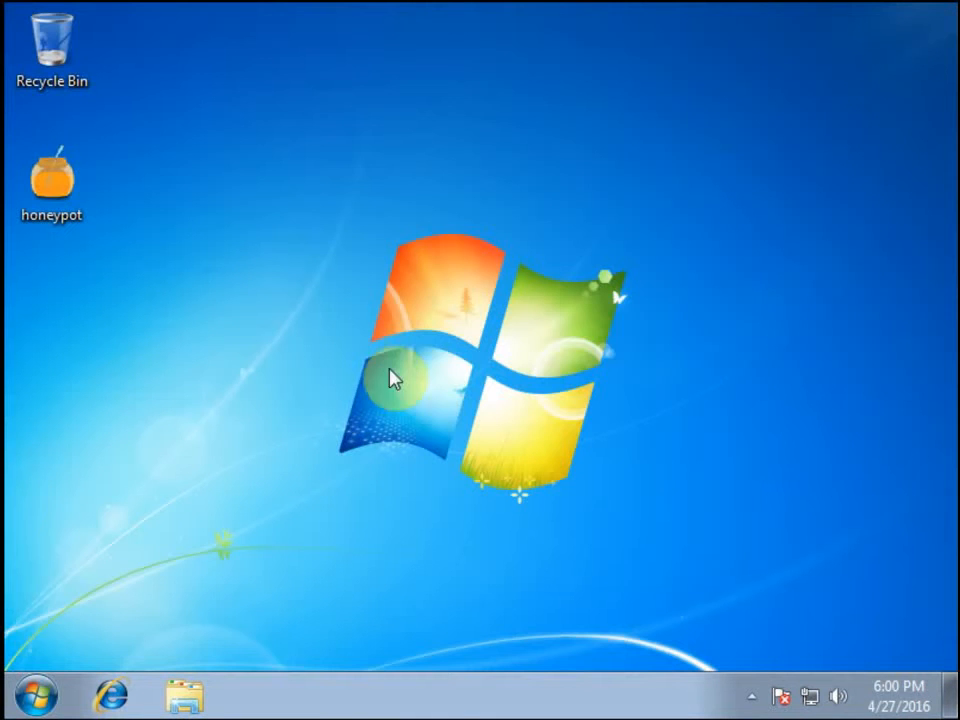
type("cmd")
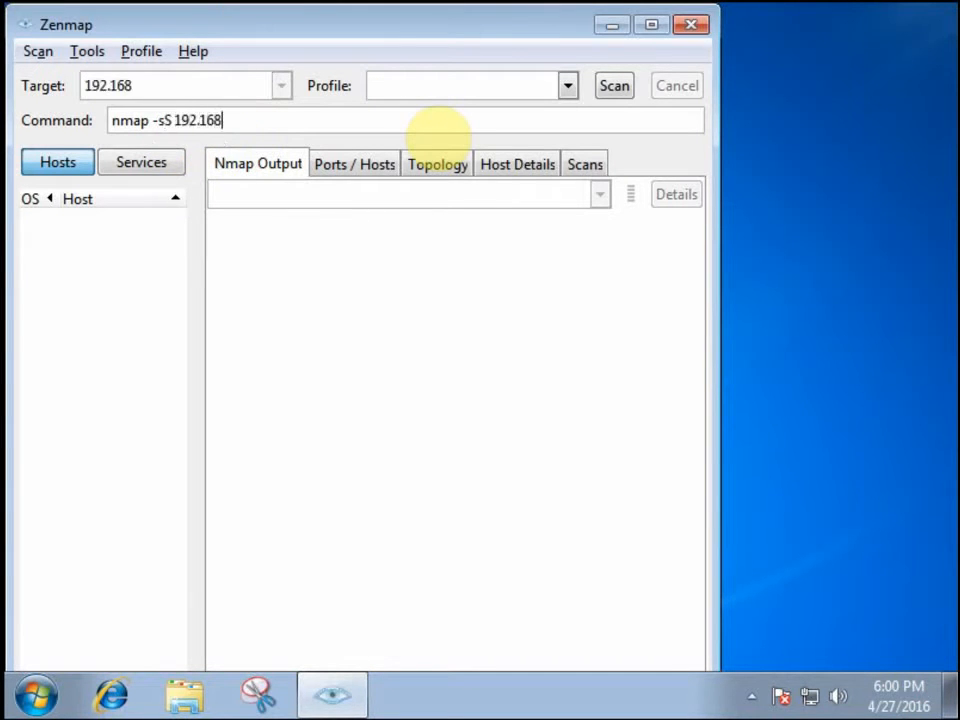
type(".1.38")
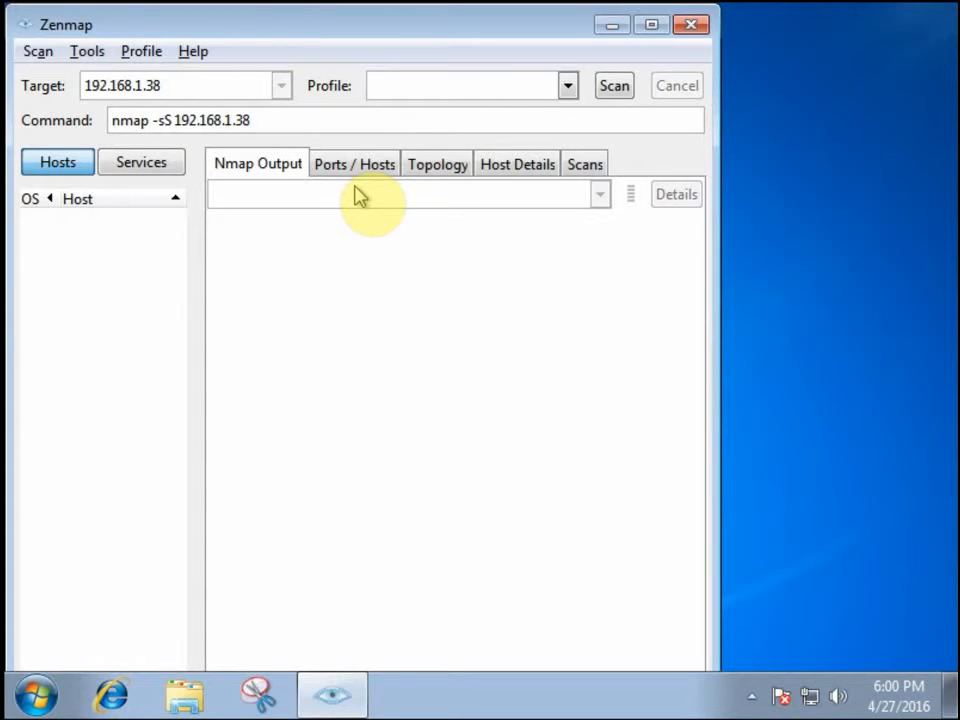
left_click(614, 85)
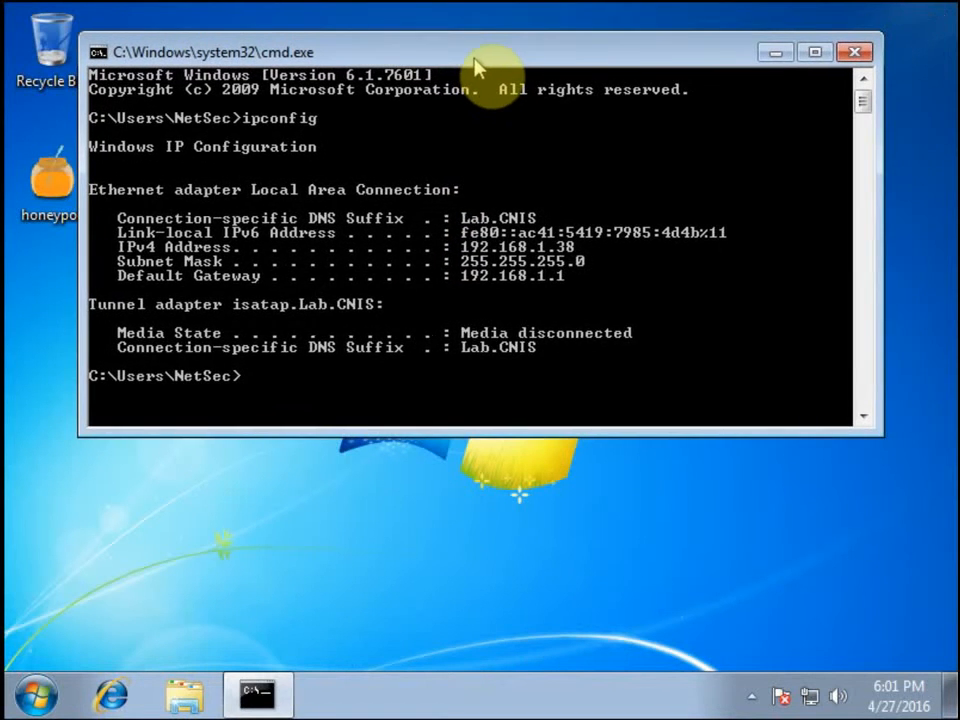
Run the SYN scan and highlight the all-1000-ports-filtered result for 192.168.1.38
left_click(332, 693)
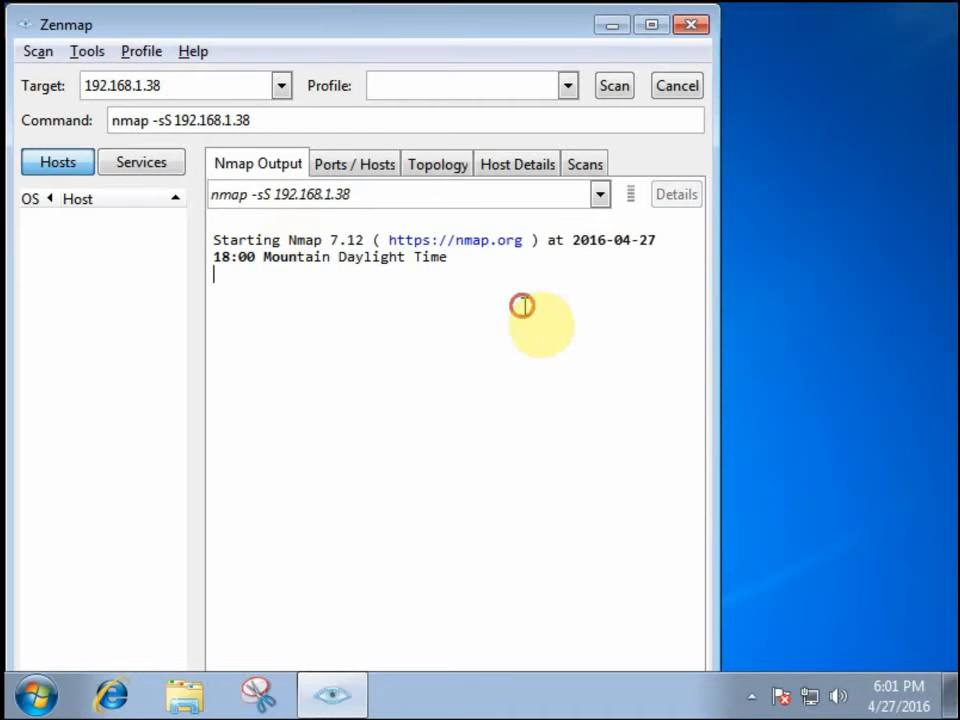
mouse_move(515, 485)
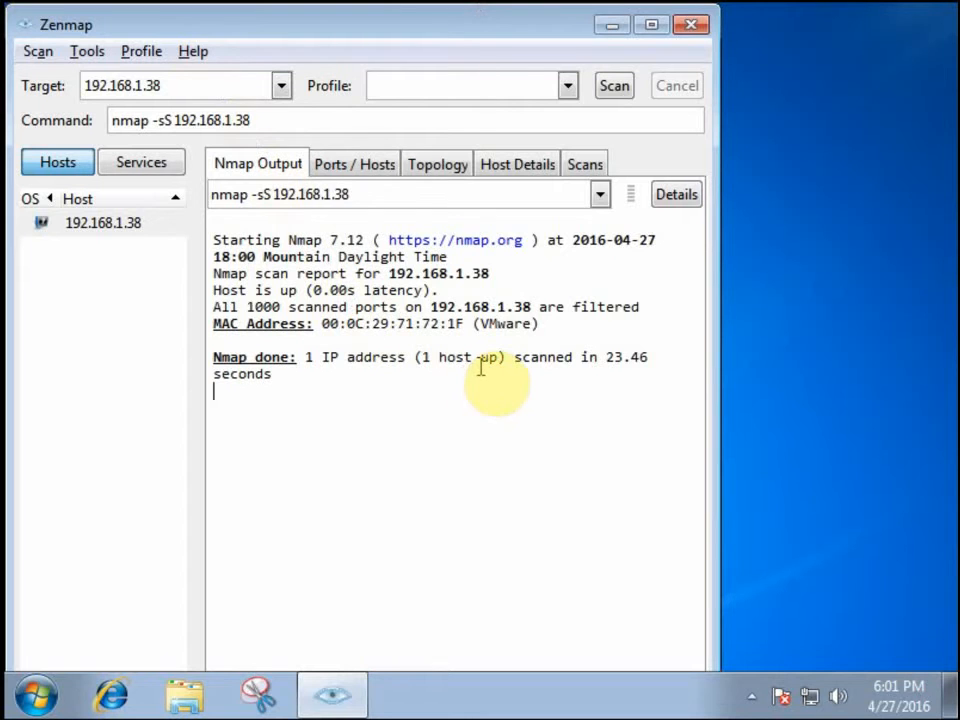
mouse_move(430, 397)
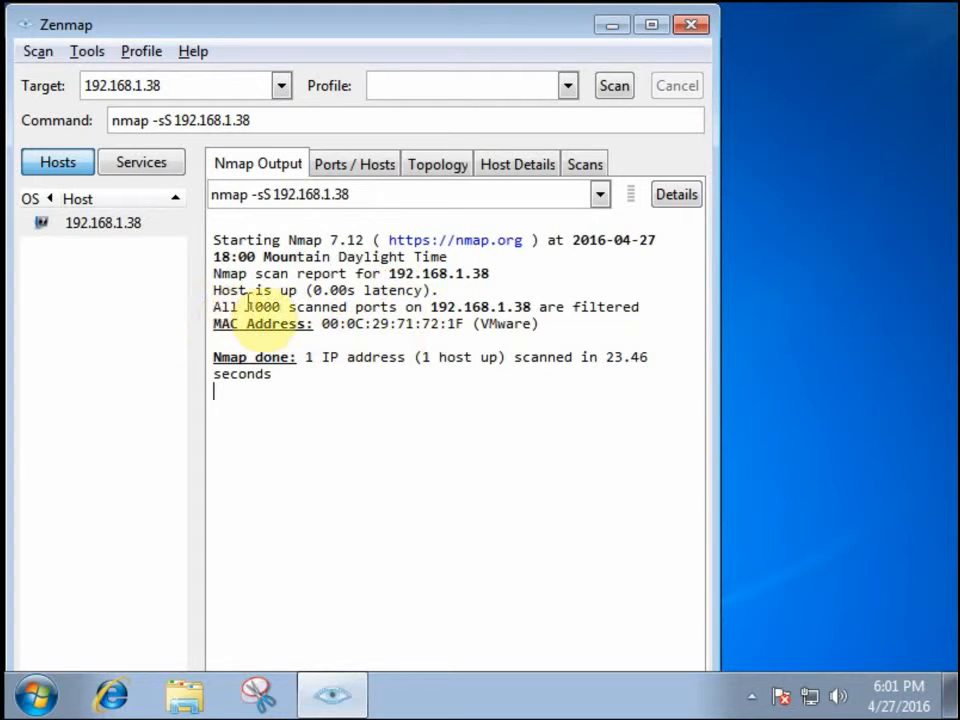
double_click(260, 307)
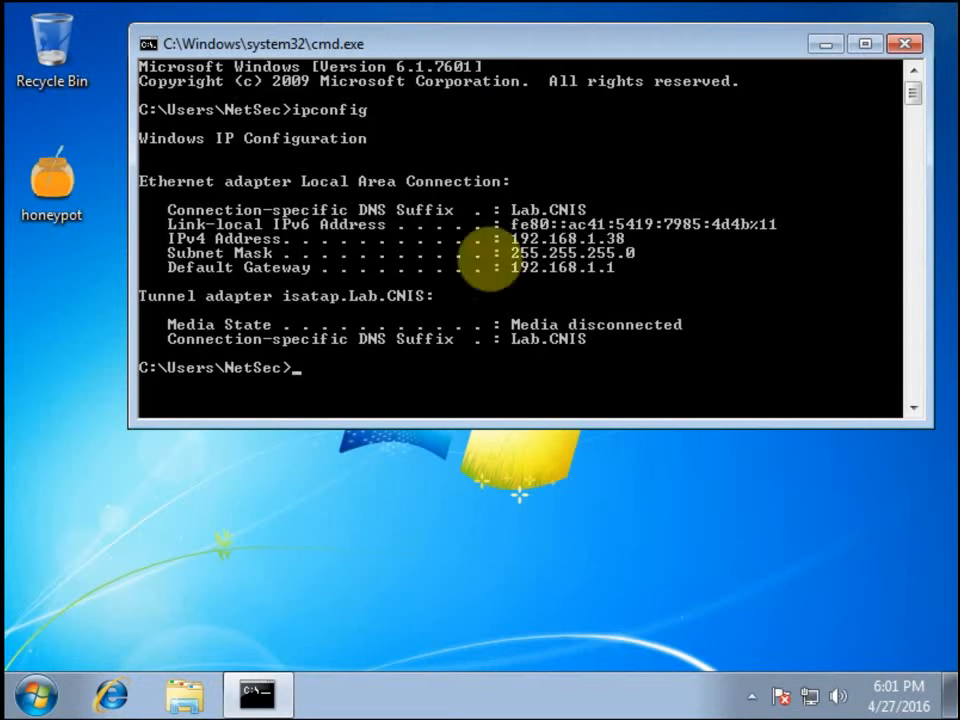
Search 'firewall' from Start and launch Windows Firewall with Advanced Security
left_click(34, 693)
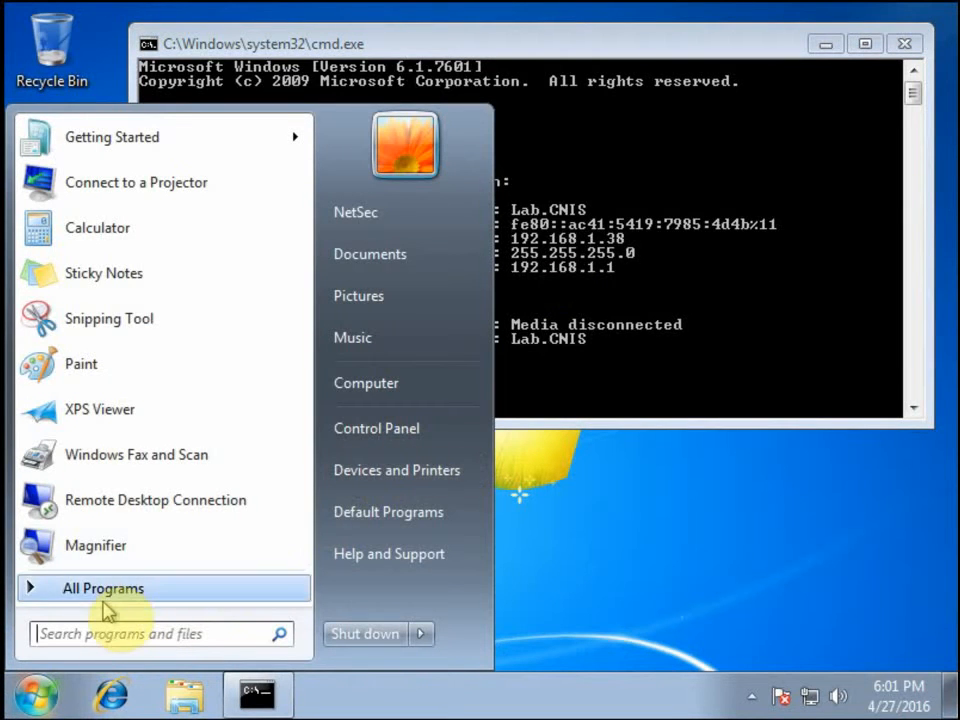
type("firewall")
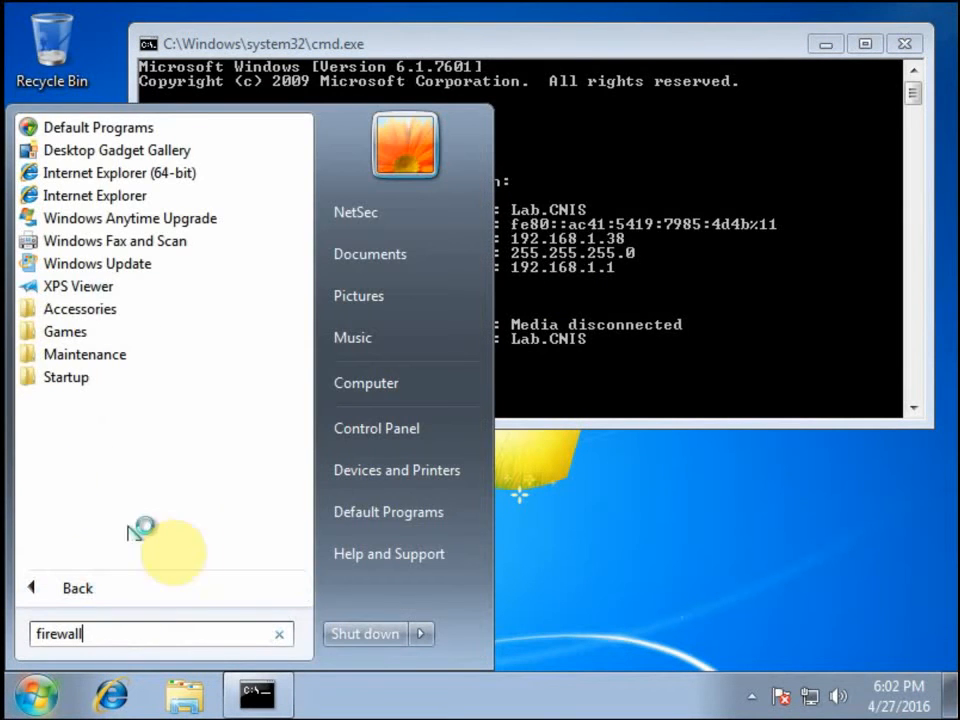
type("firewall")
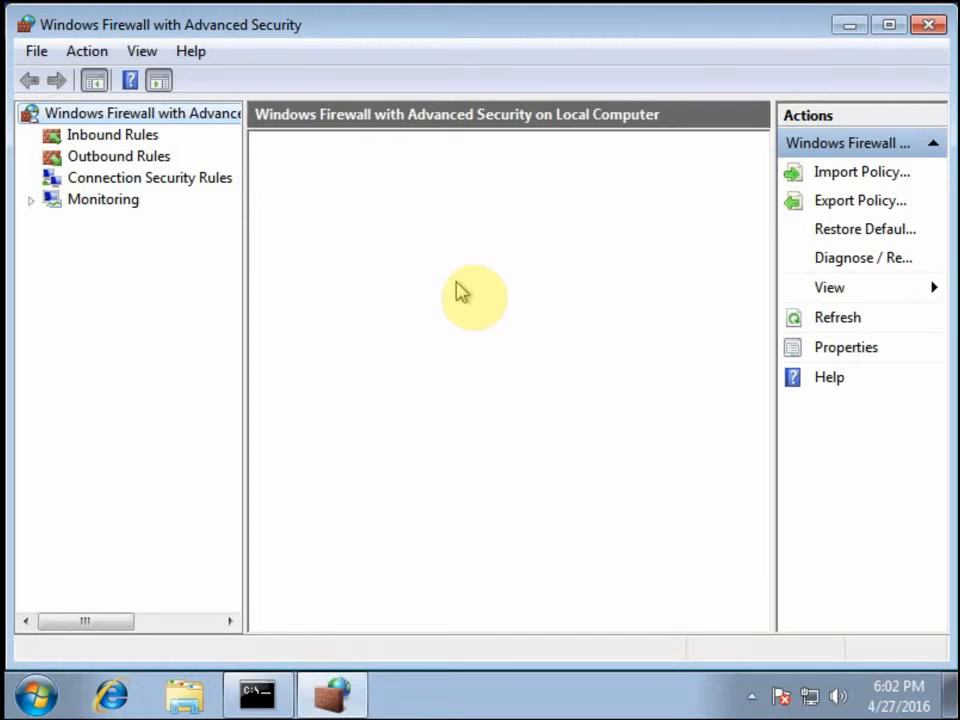
Set Firewall state to Off for the Domain, Private and Public profiles and confirm with OK
left_click(140, 113)
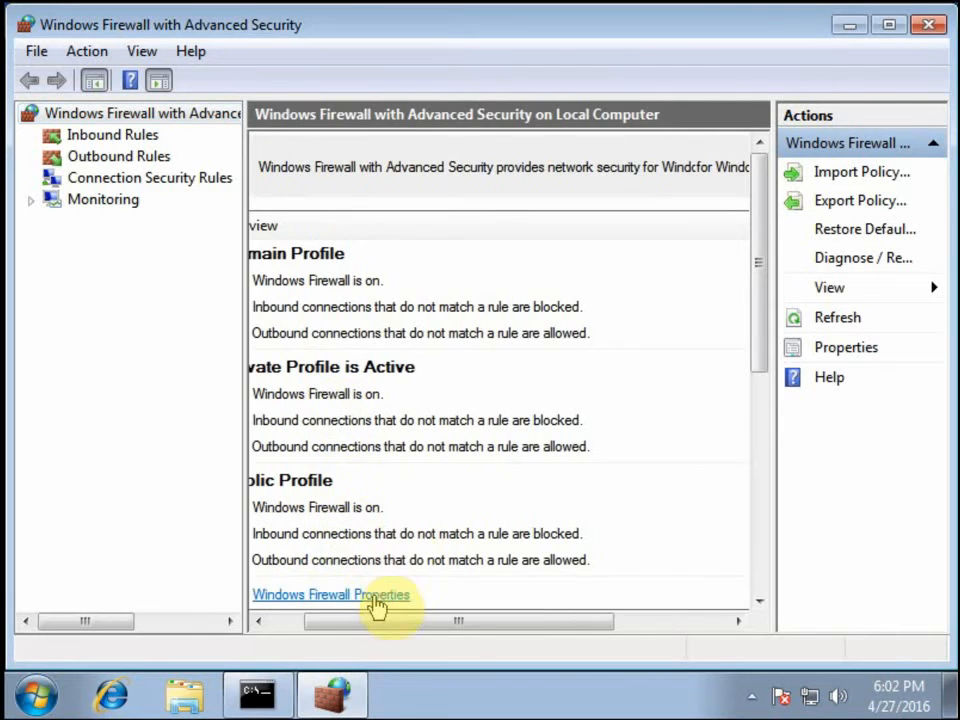
left_click(331, 594)
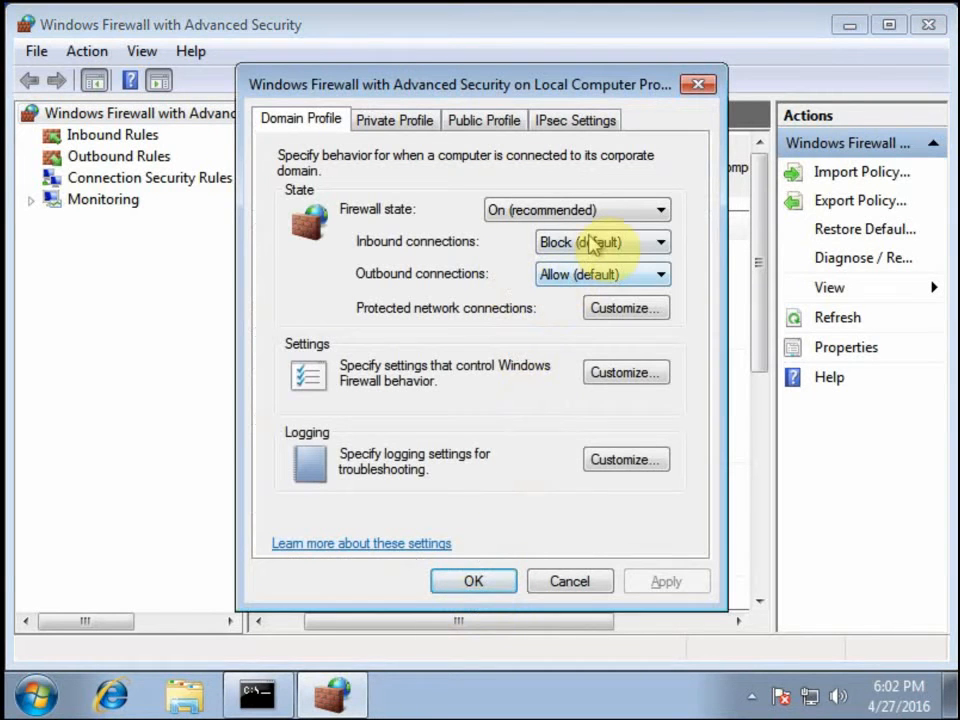
left_click(577, 209)
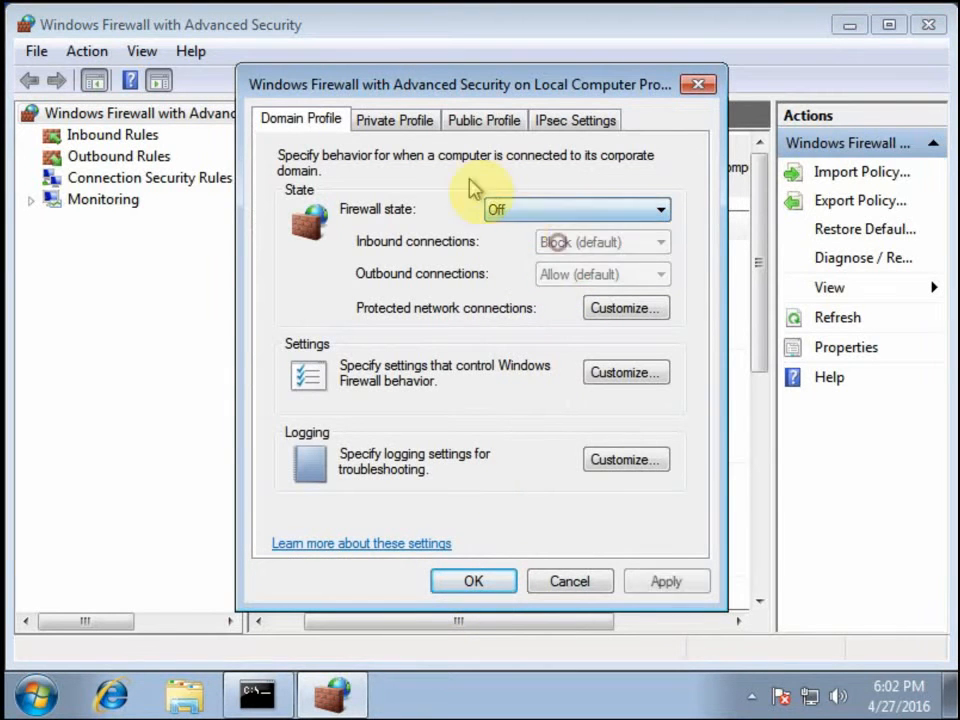
left_click(395, 119)
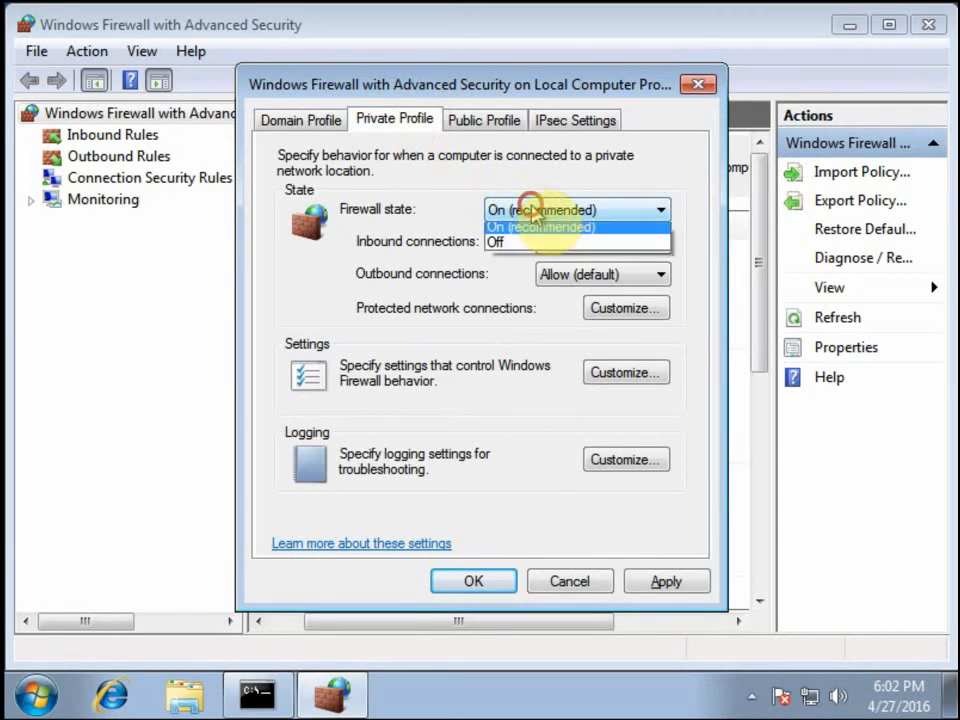
left_click(484, 119)
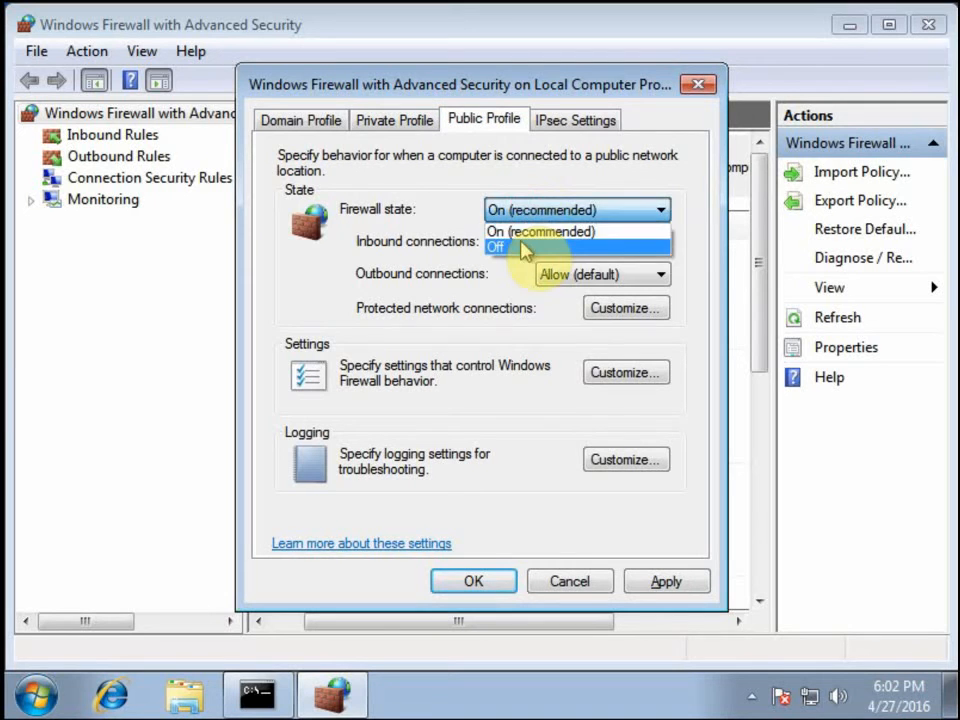
left_click(497, 247)
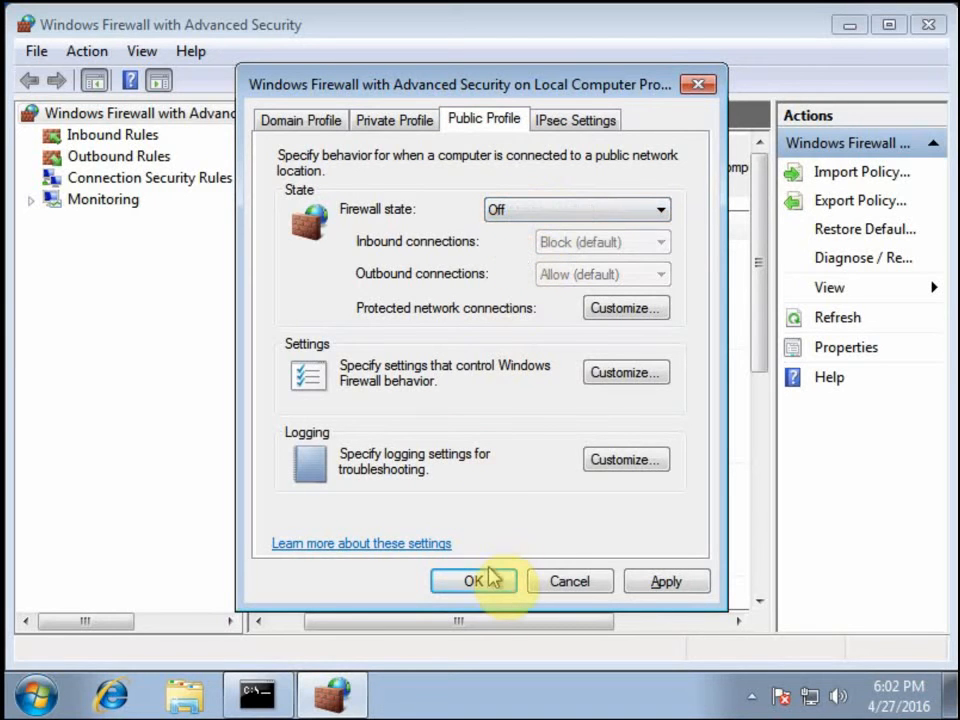
left_click(473, 581)
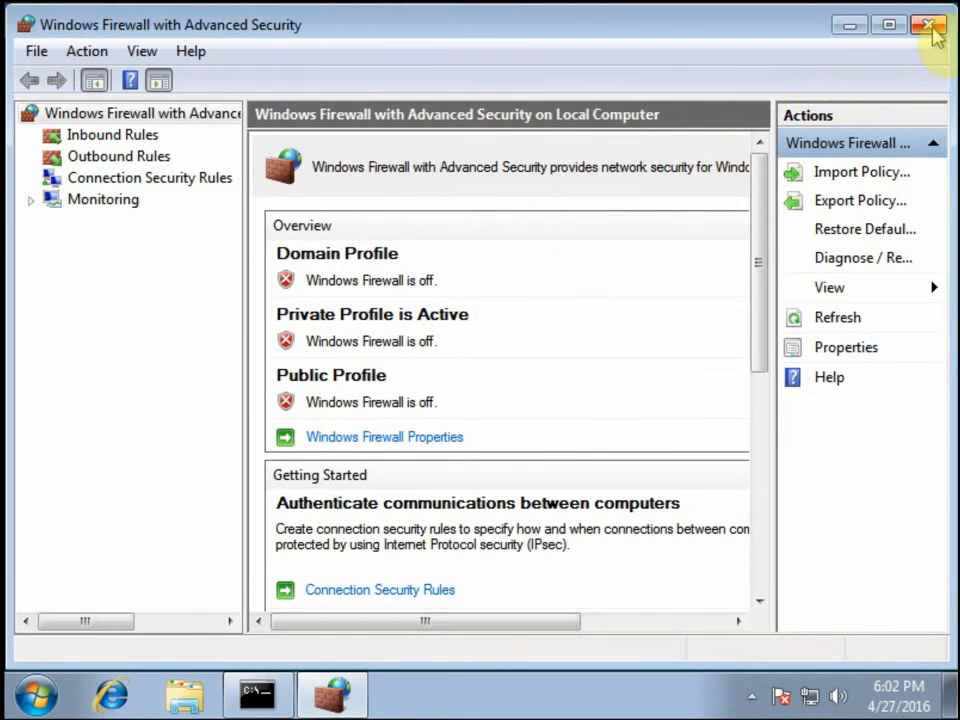
mouse_move(845, 50)
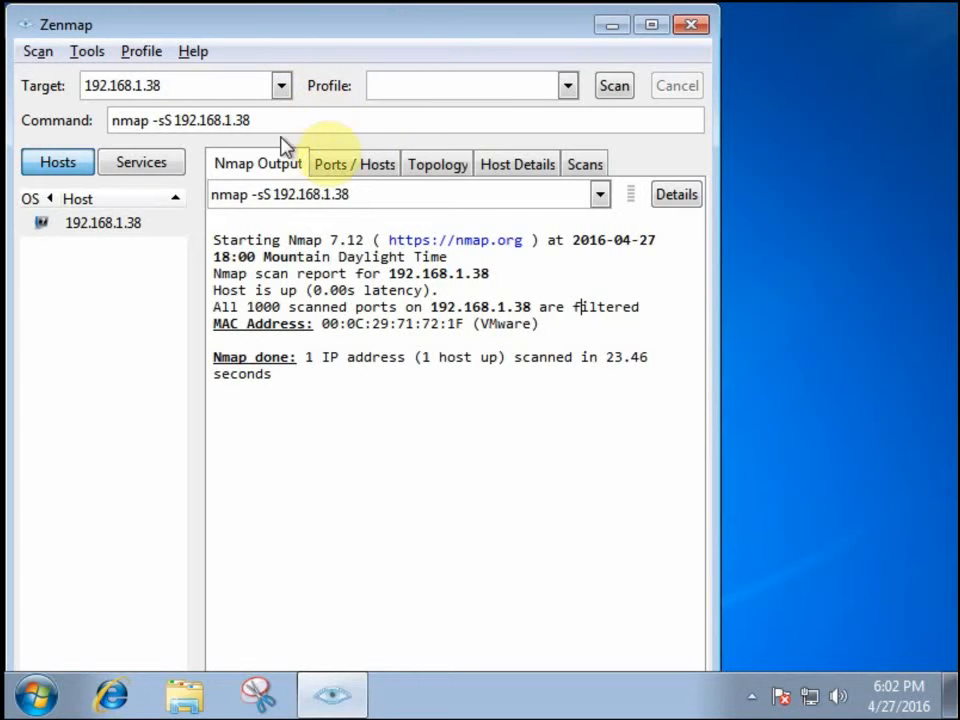
Rerun the SYN scan with the firewall off, revealing nine open TCP ports including 135, 139 and 445
left_click(614, 85)
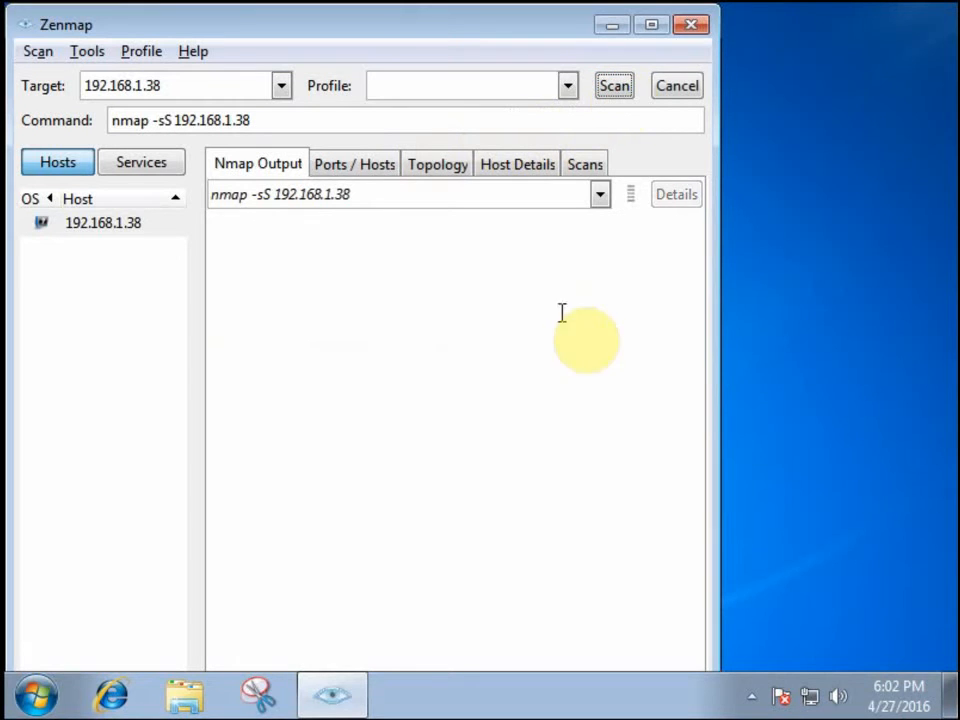
left_click(613, 85)
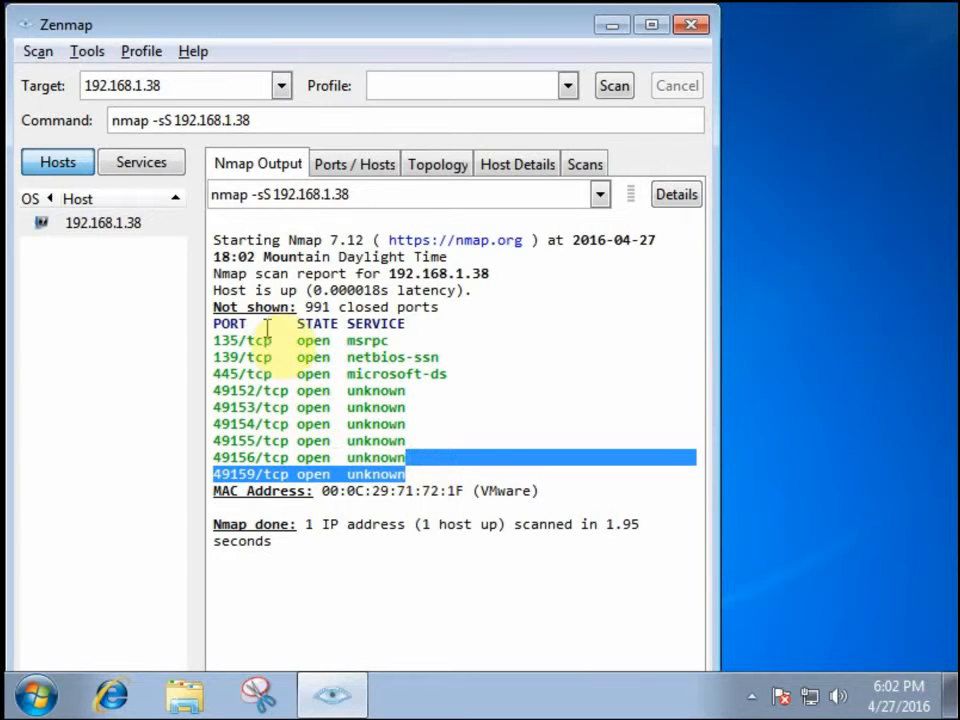
mouse_move(490, 510)
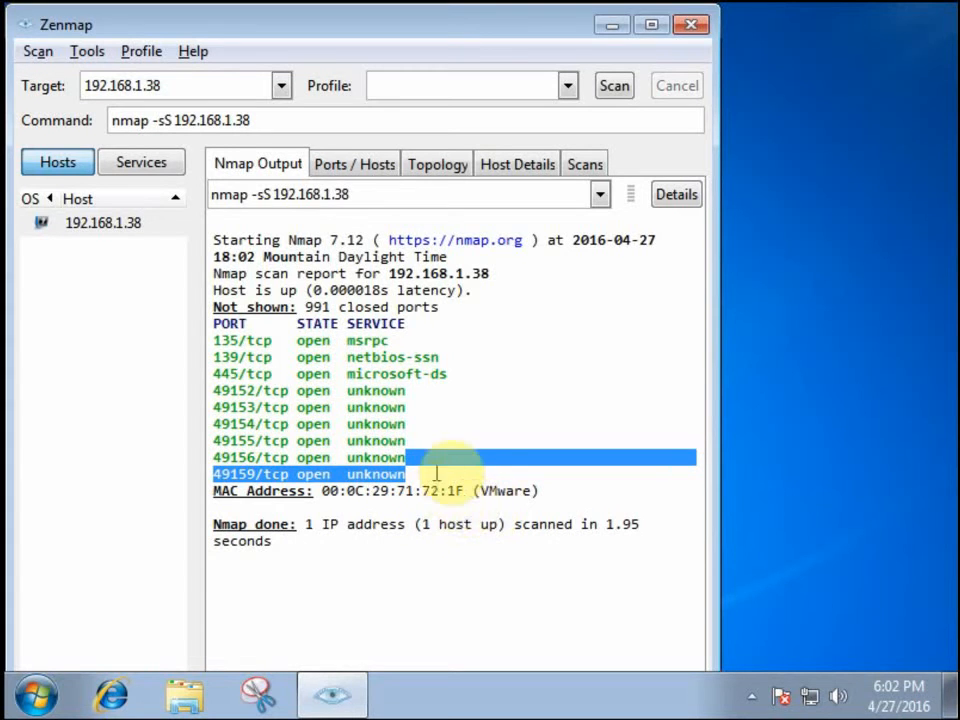
mouse_move(470, 258)
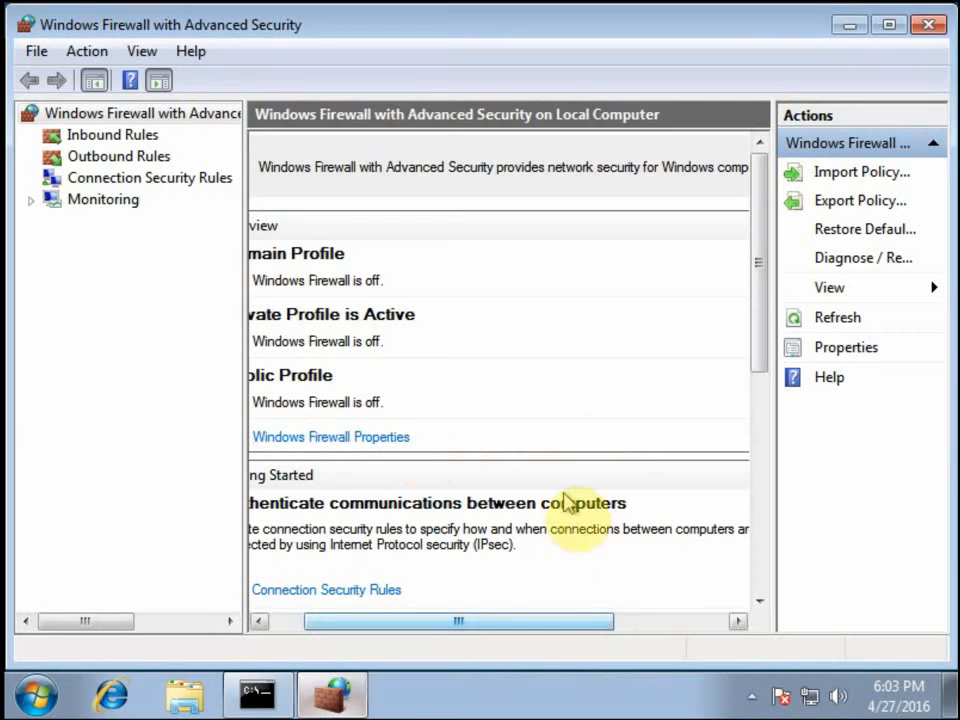
Turn the firewall back on for all profiles, then close the firewall console and cmd window
left_click(330, 437)
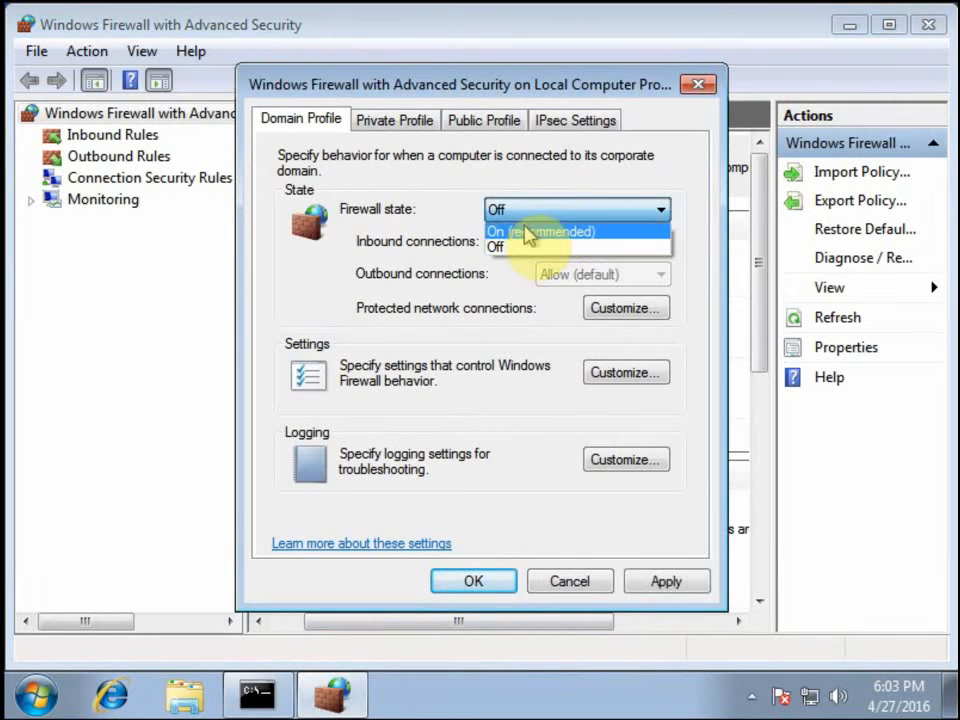
left_click(394, 119)
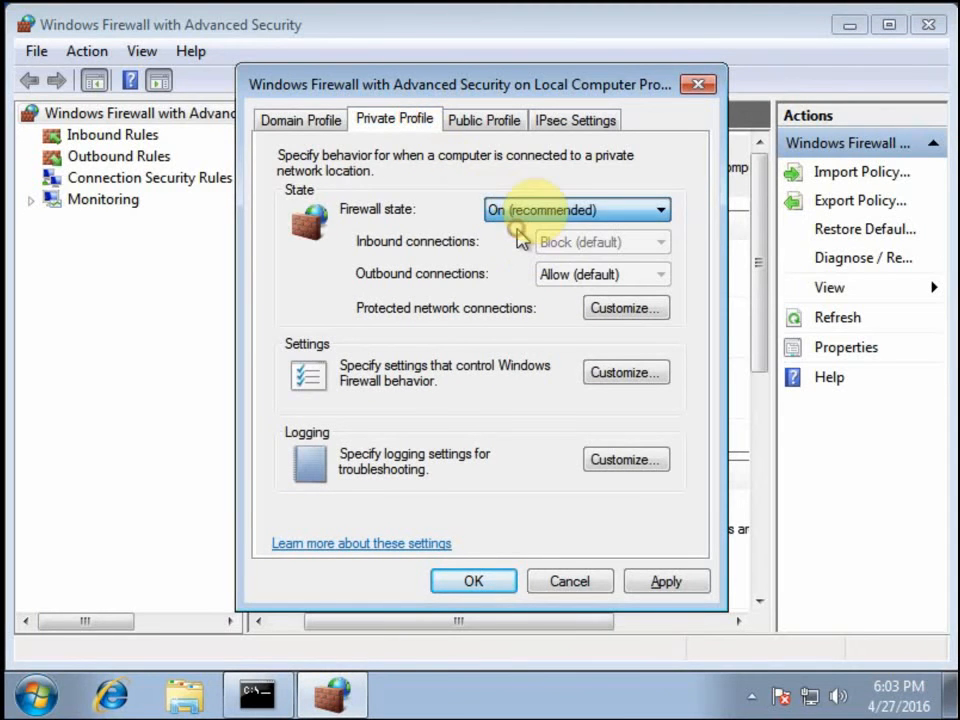
left_click(484, 119)
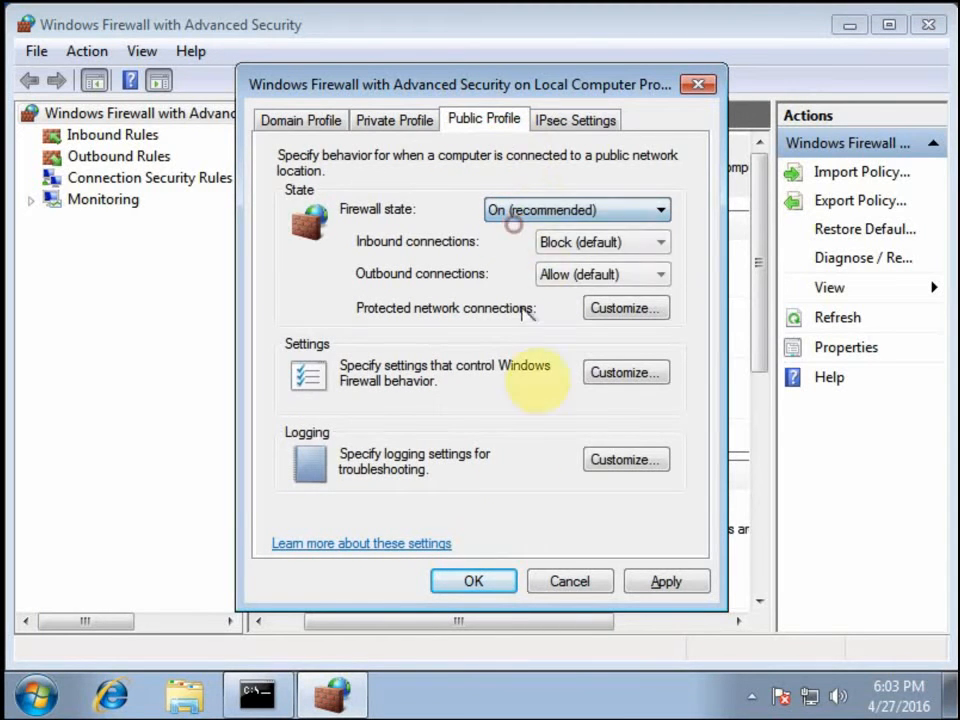
left_click(570, 581)
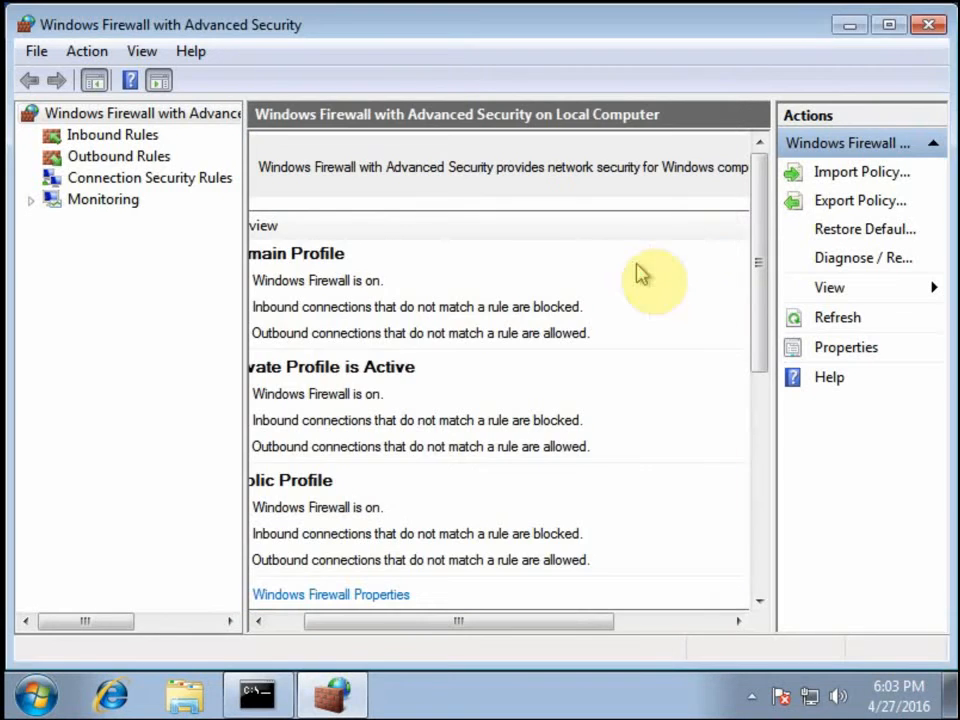
left_click(258, 693)
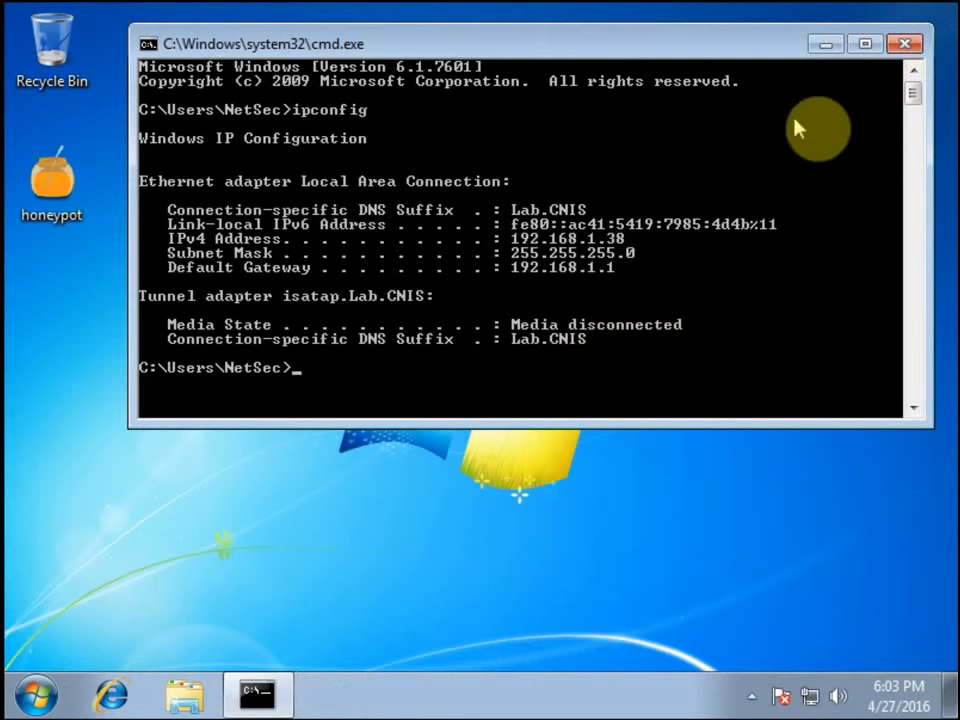
left_click(904, 43)
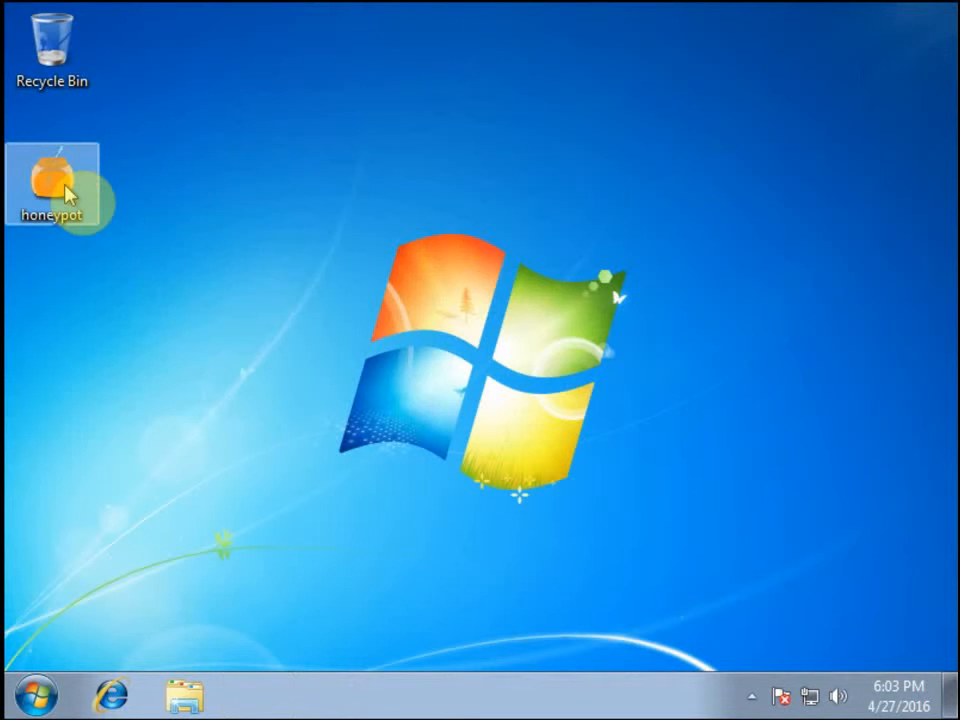
Launch Valhalla and enable the fake FTP and Telnet services in Server Config
double_click(52, 180)
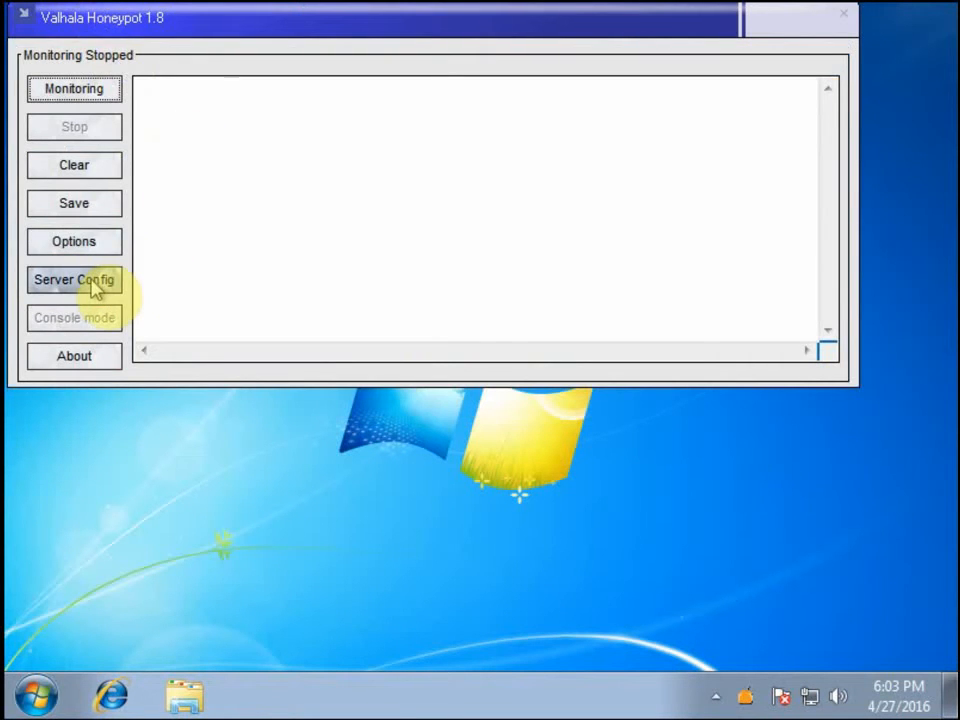
left_click(74, 279)
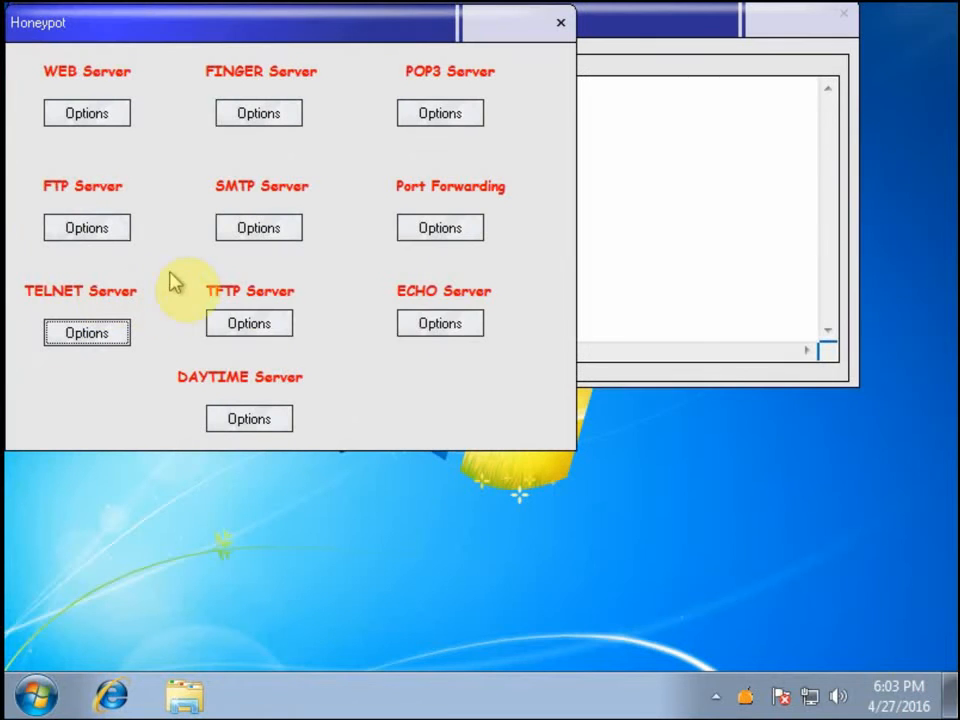
mouse_move(105, 195)
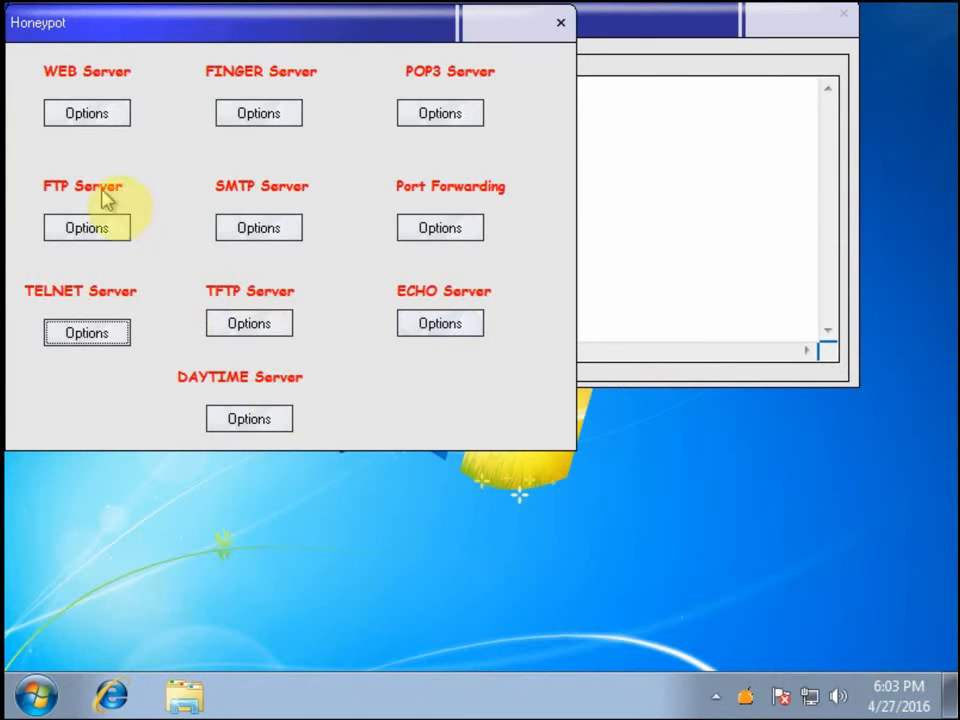
mouse_move(295, 370)
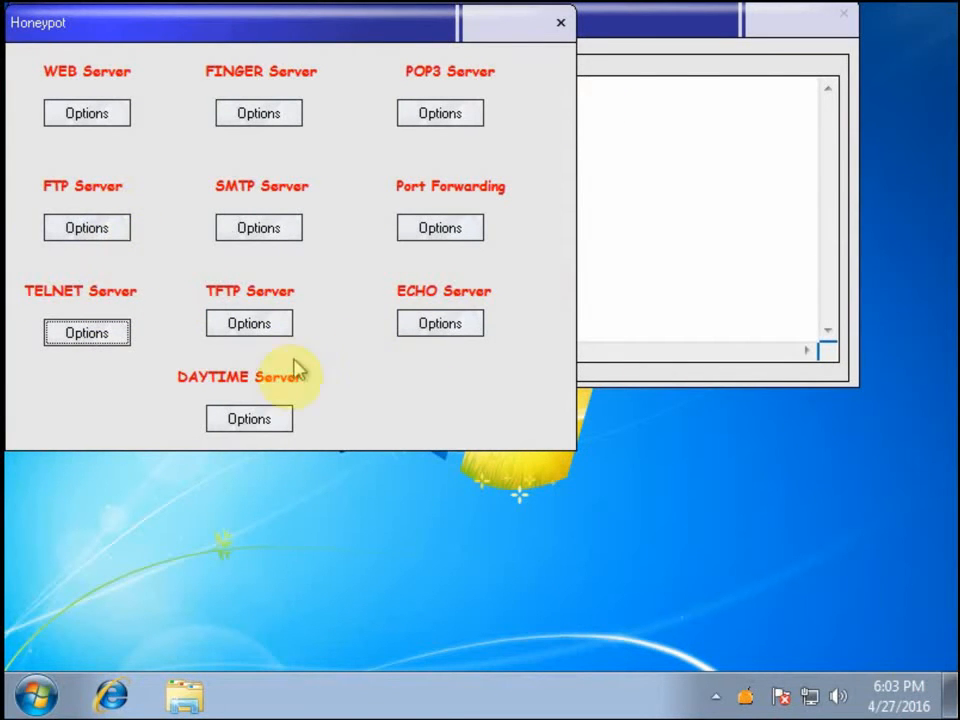
left_click(86, 227)
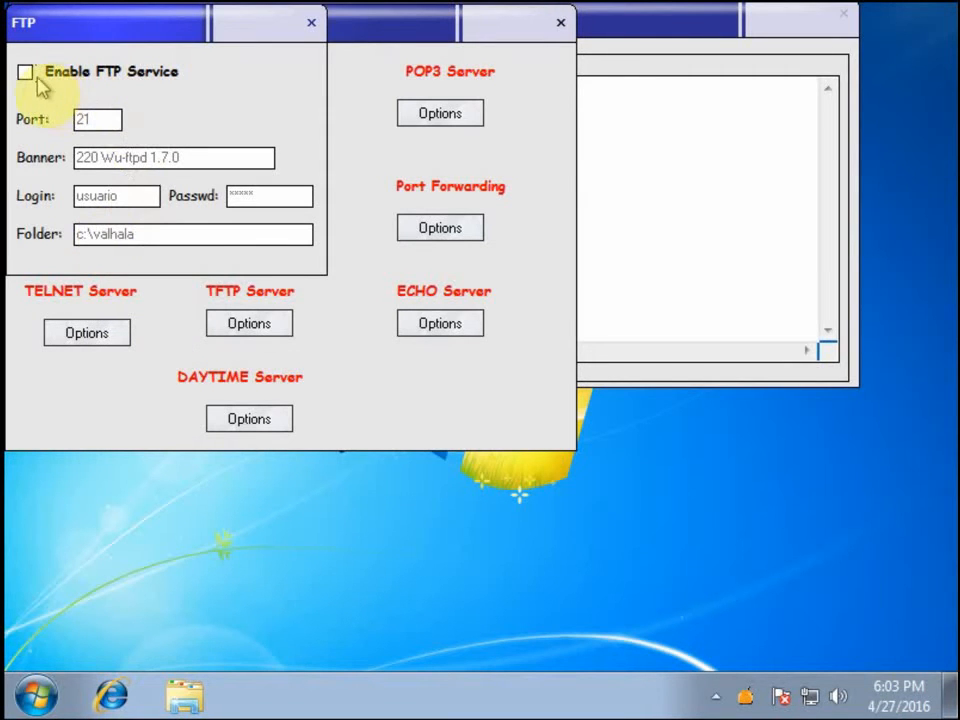
left_click(25, 71)
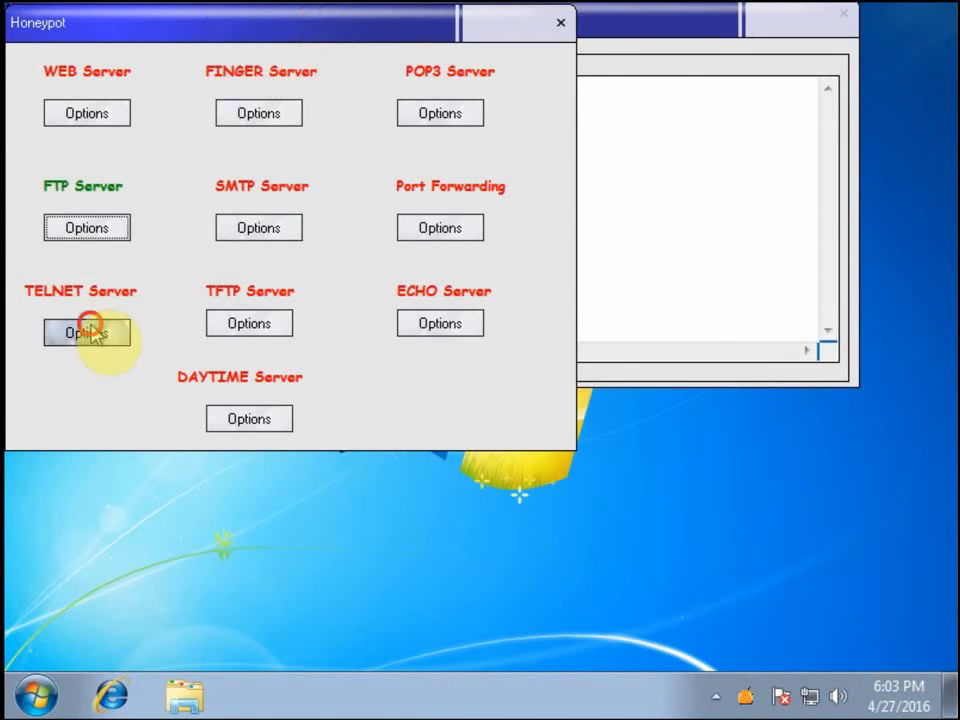
left_click(86, 332)
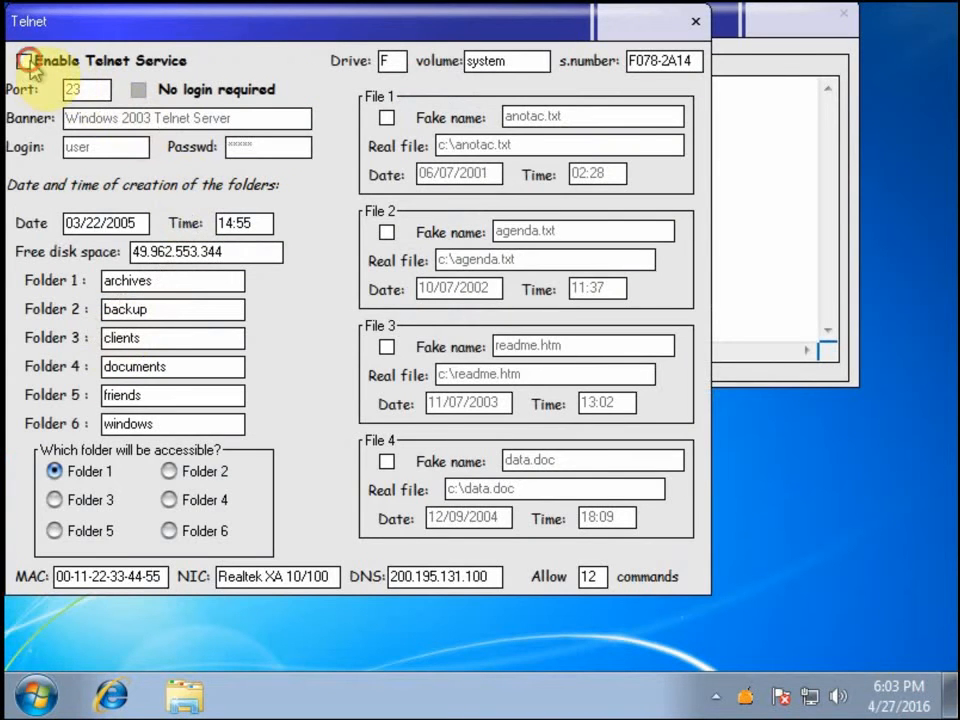
left_click(696, 21)
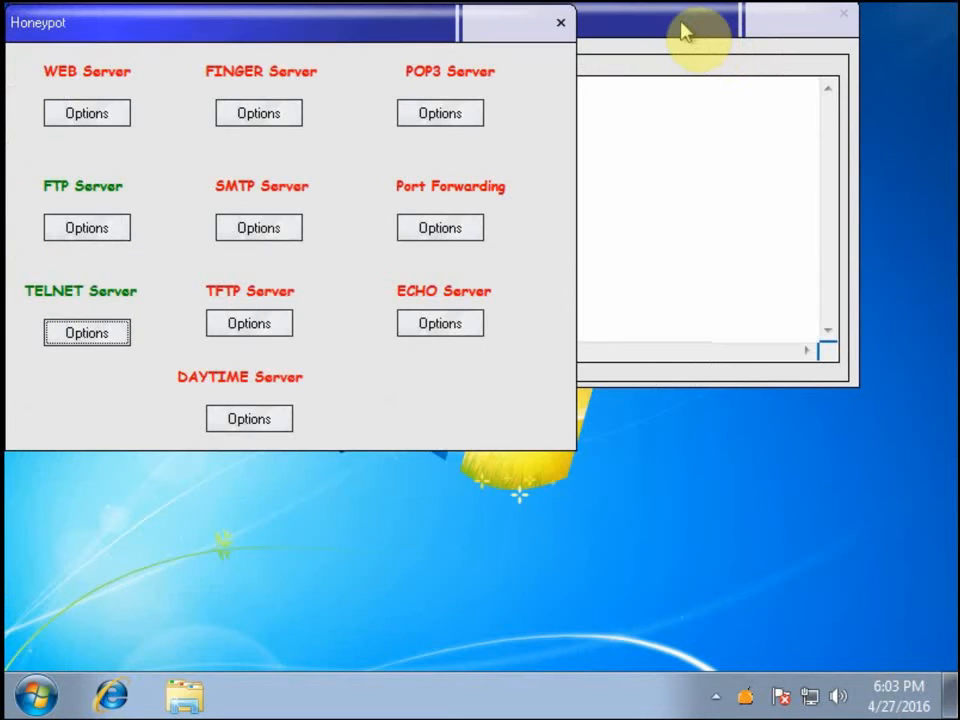
mouse_move(652, 20)
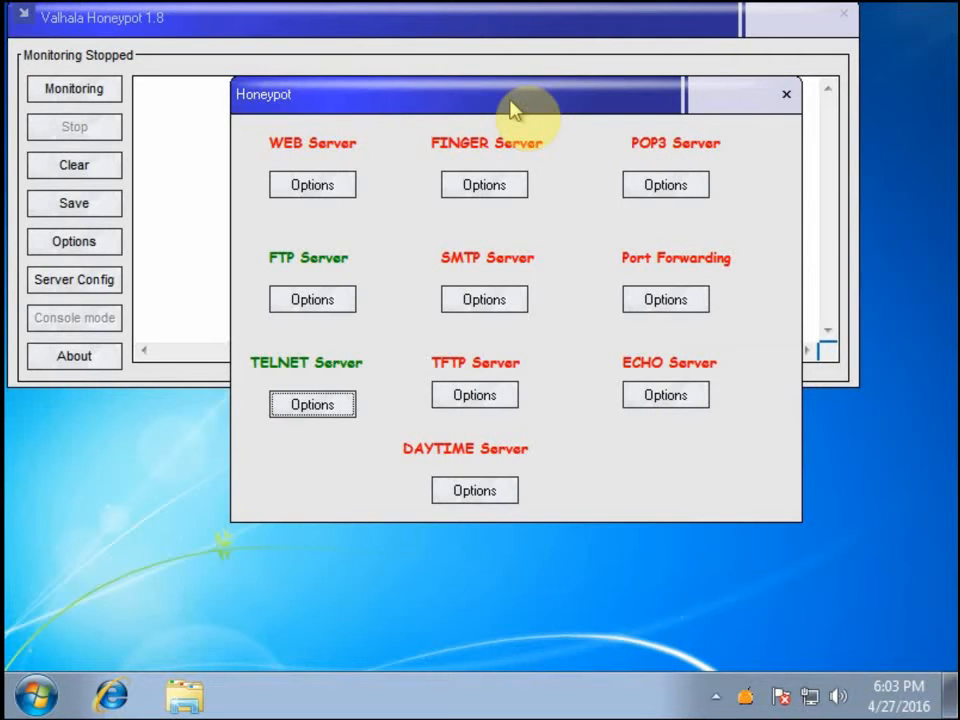
mouse_move(790, 110)
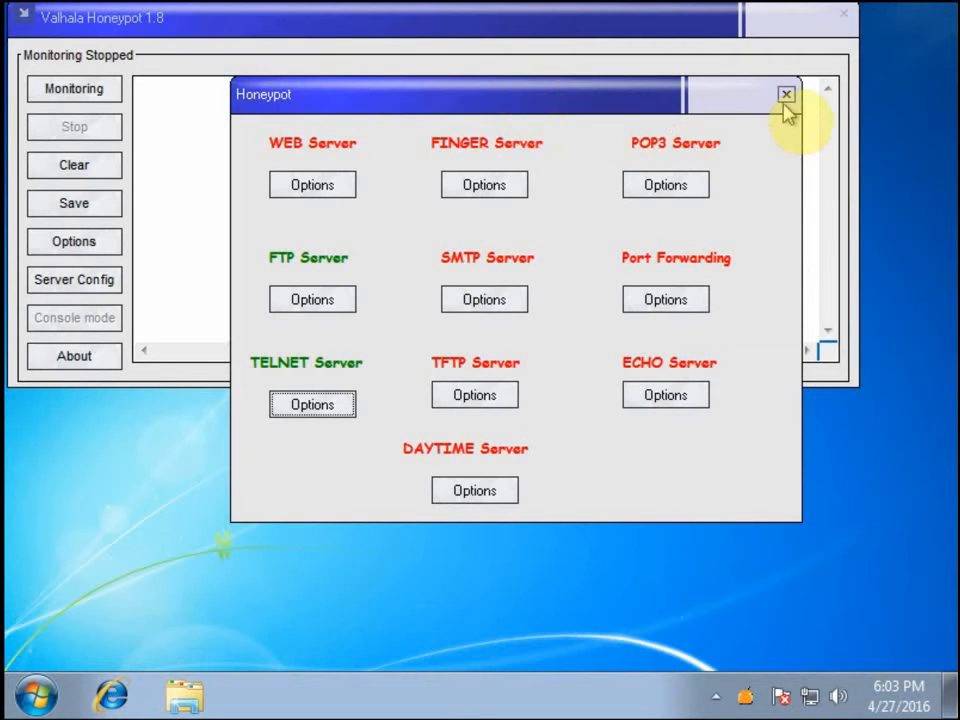
Close Server Config, start Valhalla monitoring on 192.168.1.38 and return to Zenmap
left_click(786, 94)
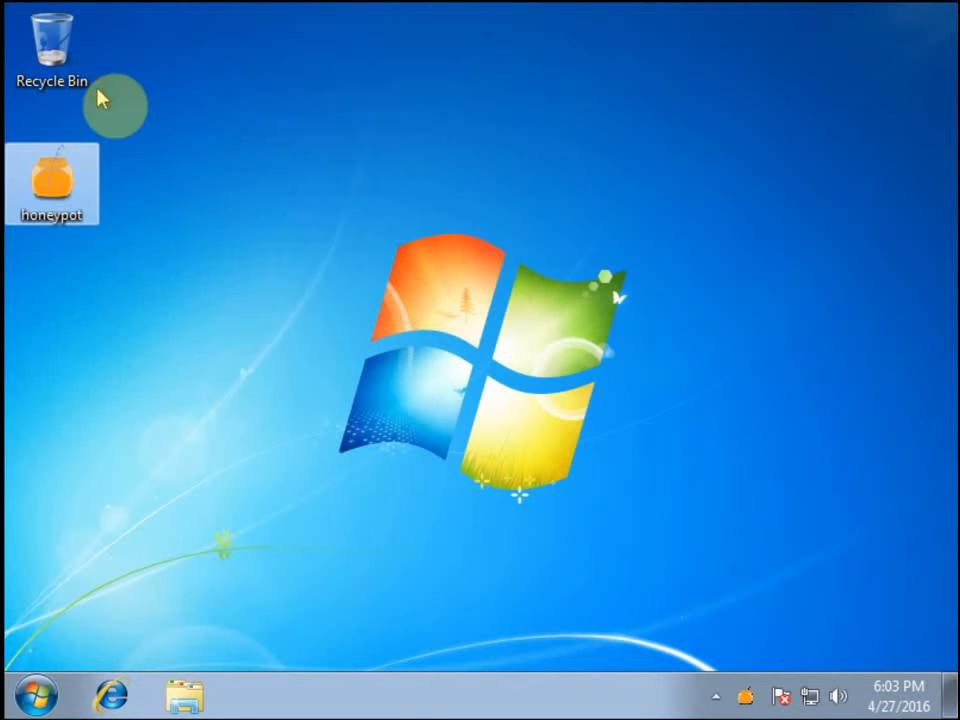
double_click(52, 185)
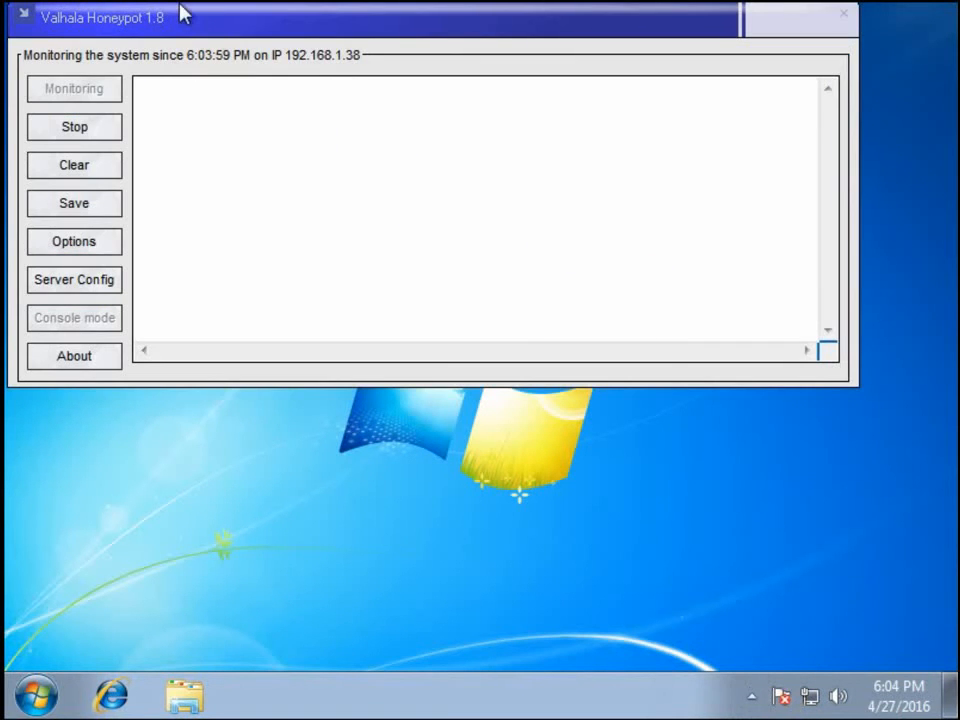
left_click(262, 694)
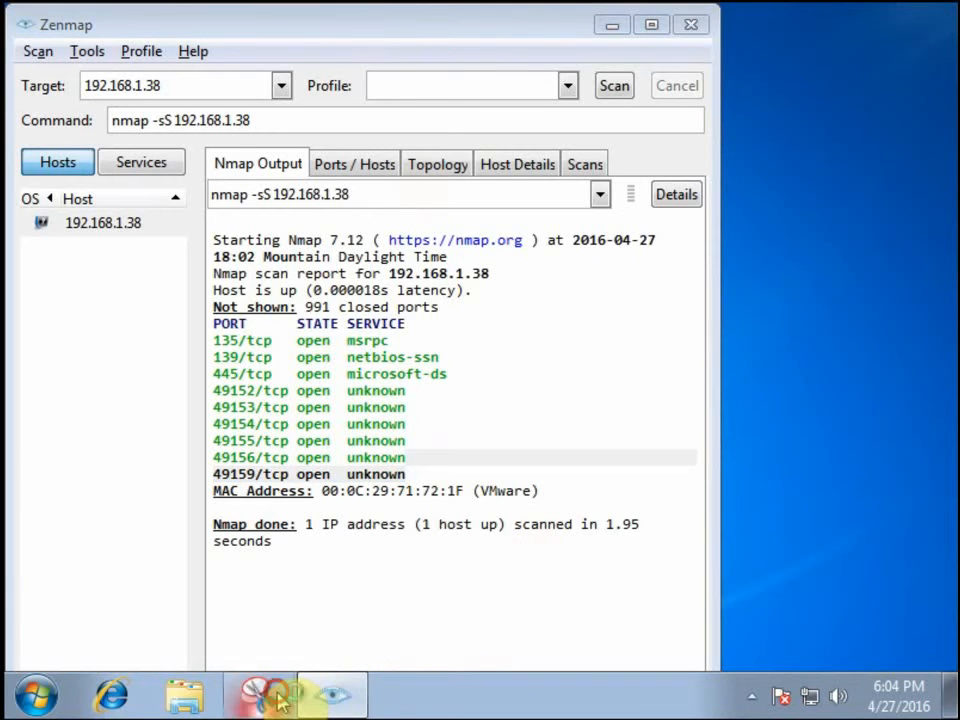
Snip the PORT/STATE/SERVICE table of the nine-open-port scan and return to Zenmap
left_click(258, 694)
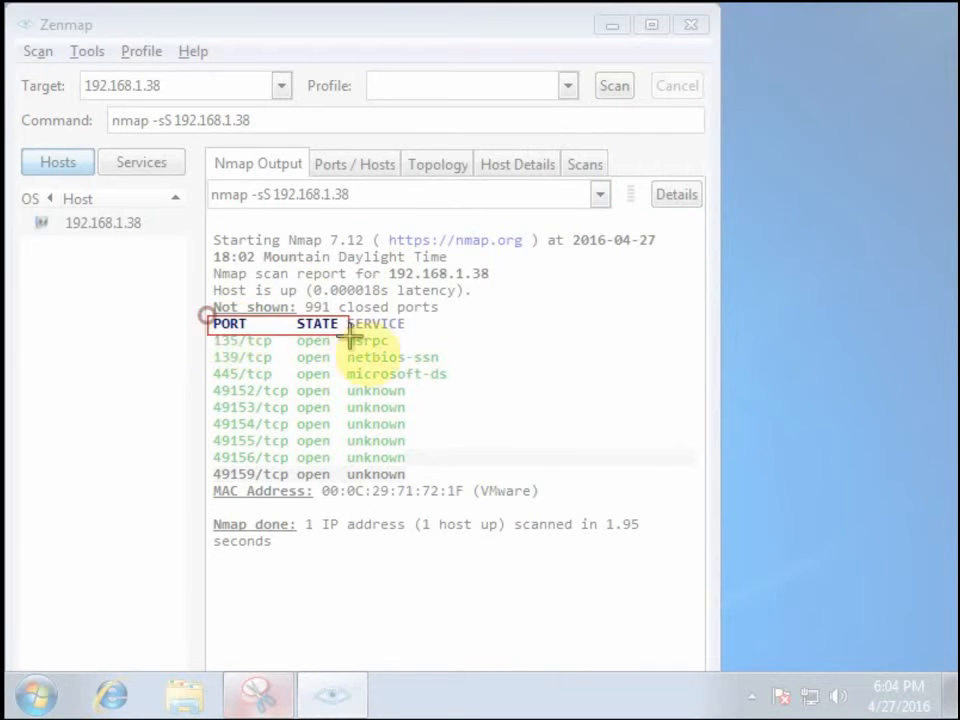
left_click_drag(205, 315, 570, 510)
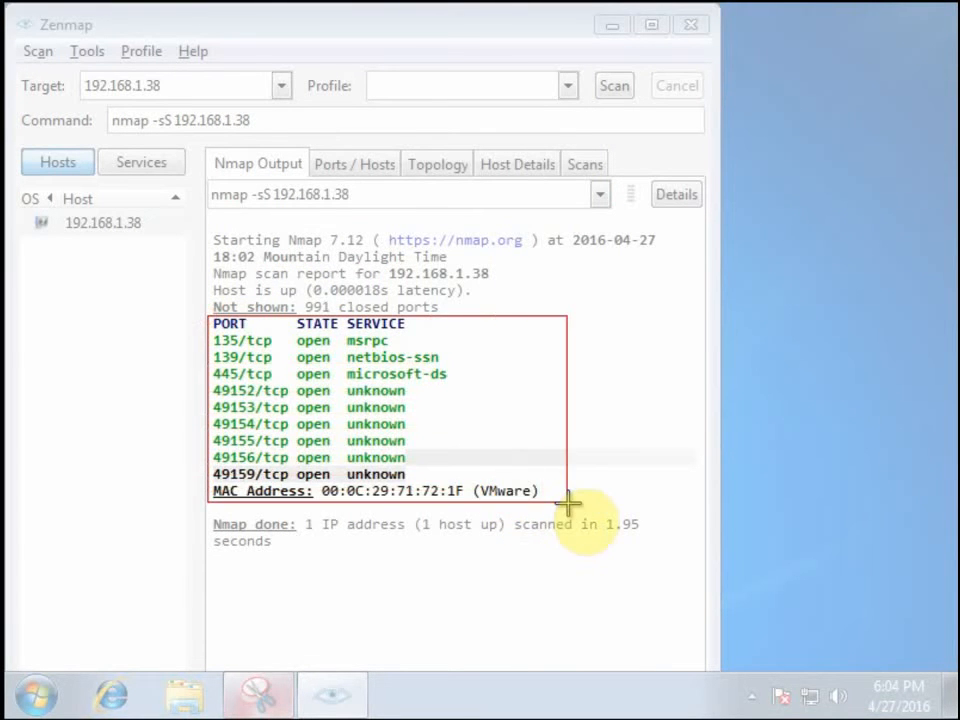
left_click(258, 693)
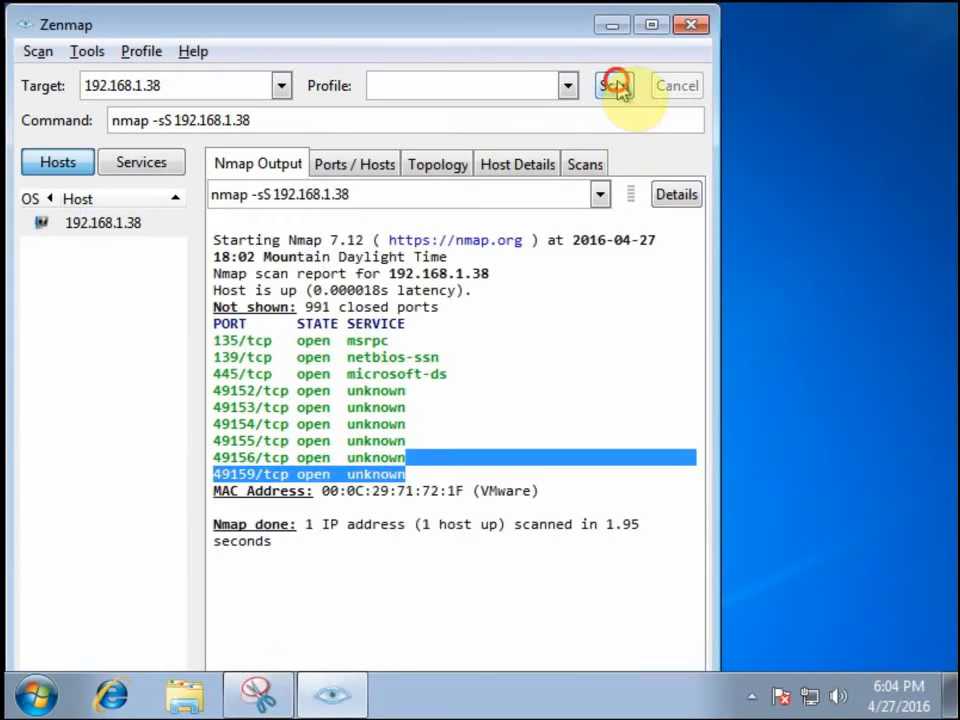
Rerun the SYN scan and highlight the open 21/tcp FTP line and NetBus port 12345
left_click(614, 85)
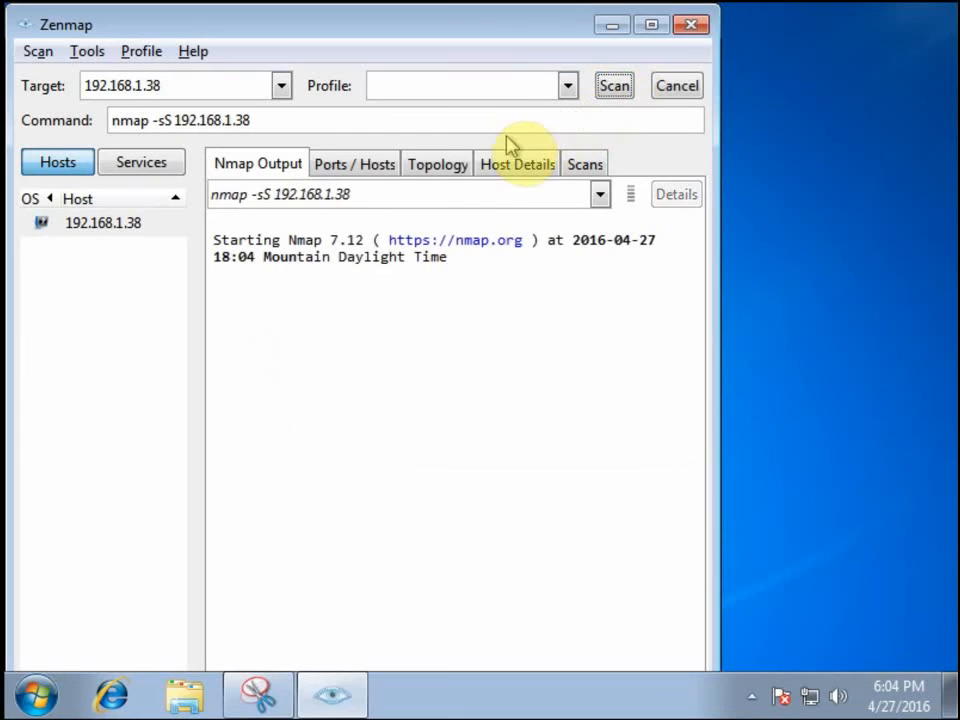
mouse_move(655, 507)
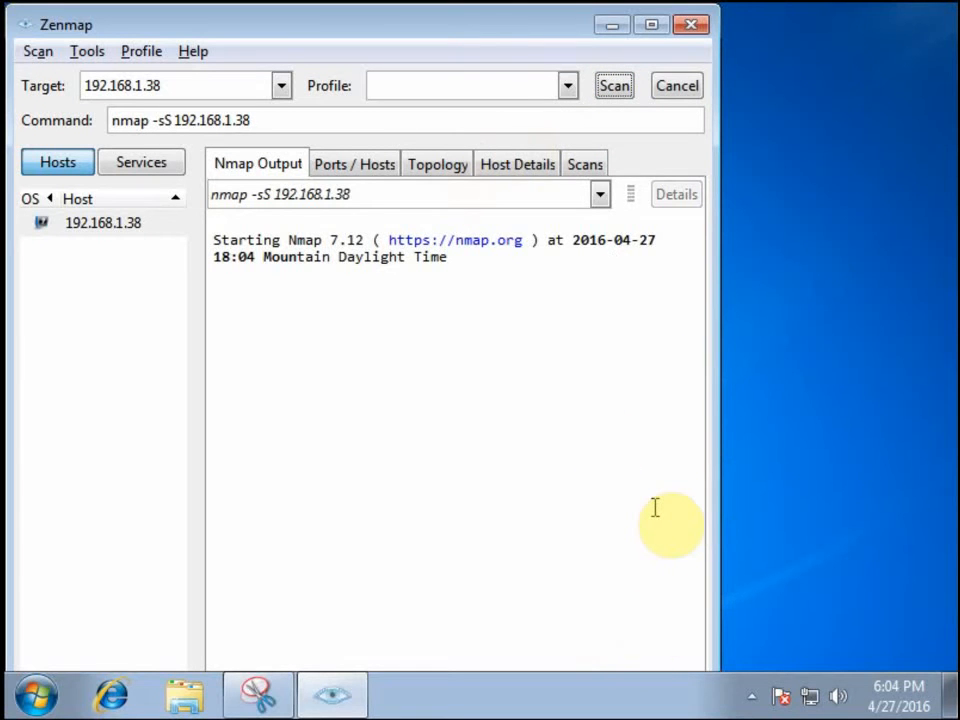
mouse_move(615, 461)
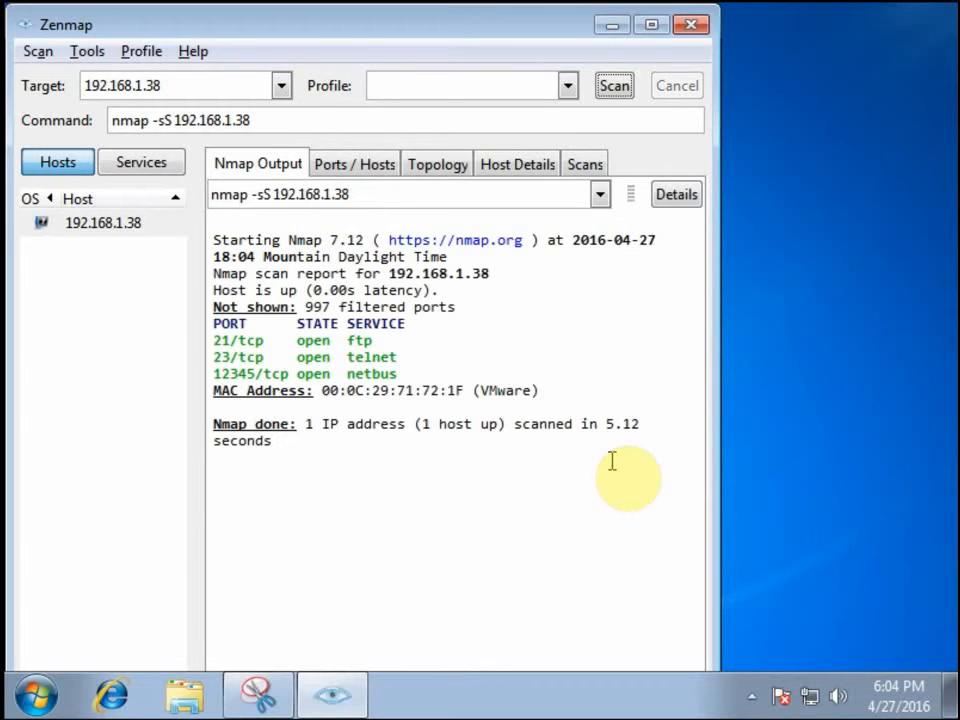
mouse_move(400, 350)
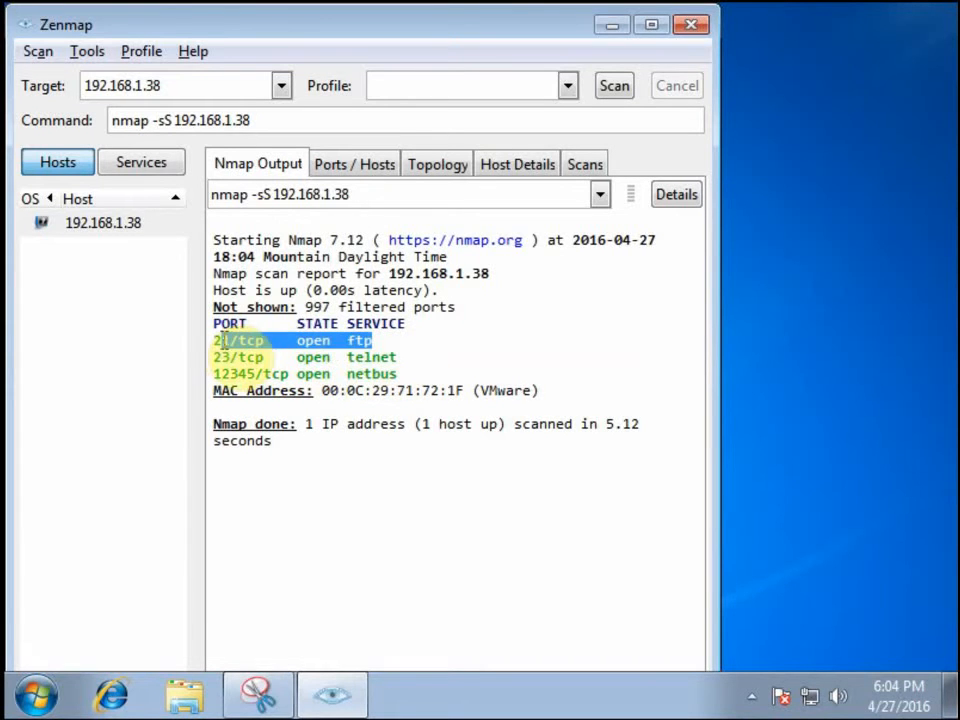
left_click_drag(240, 340, 250, 373)
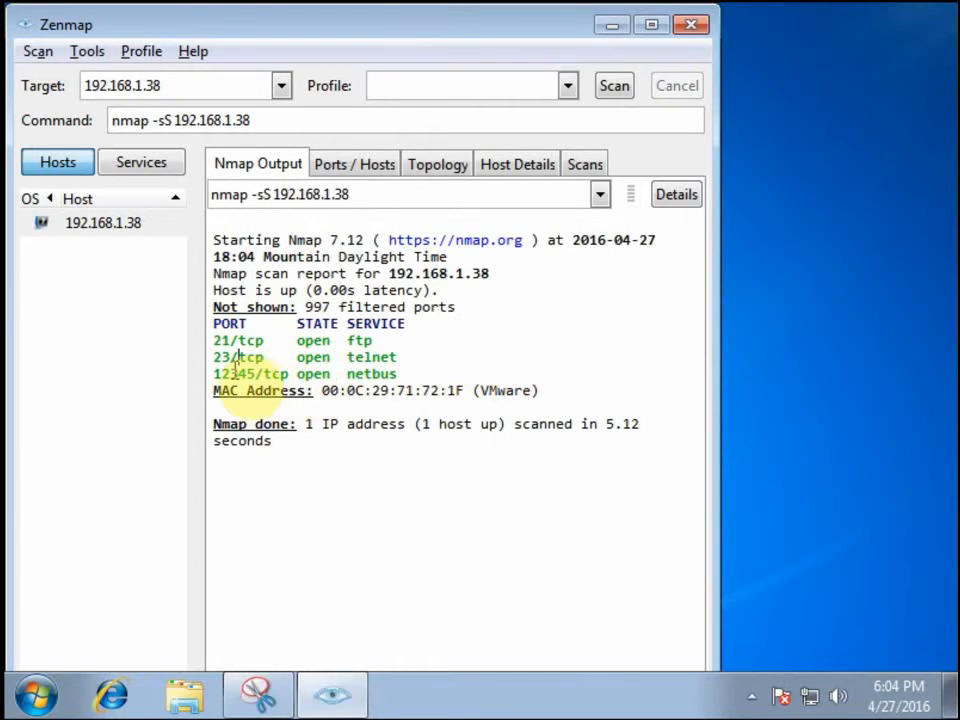
double_click(238, 373)
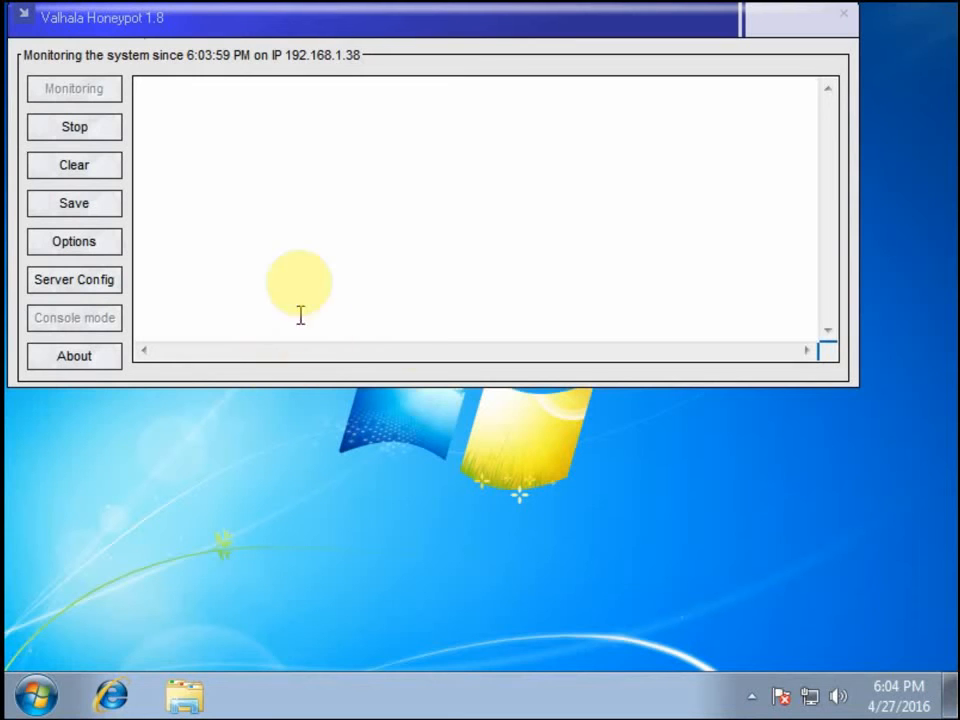
mouse_move(318, 82)
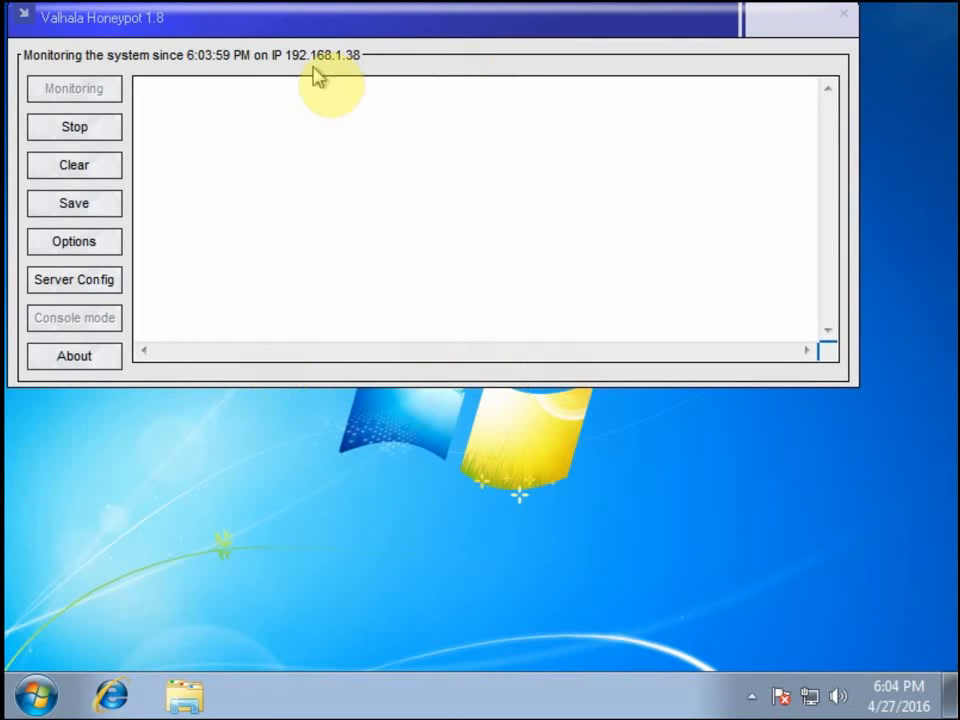
mouse_move(343, 11)
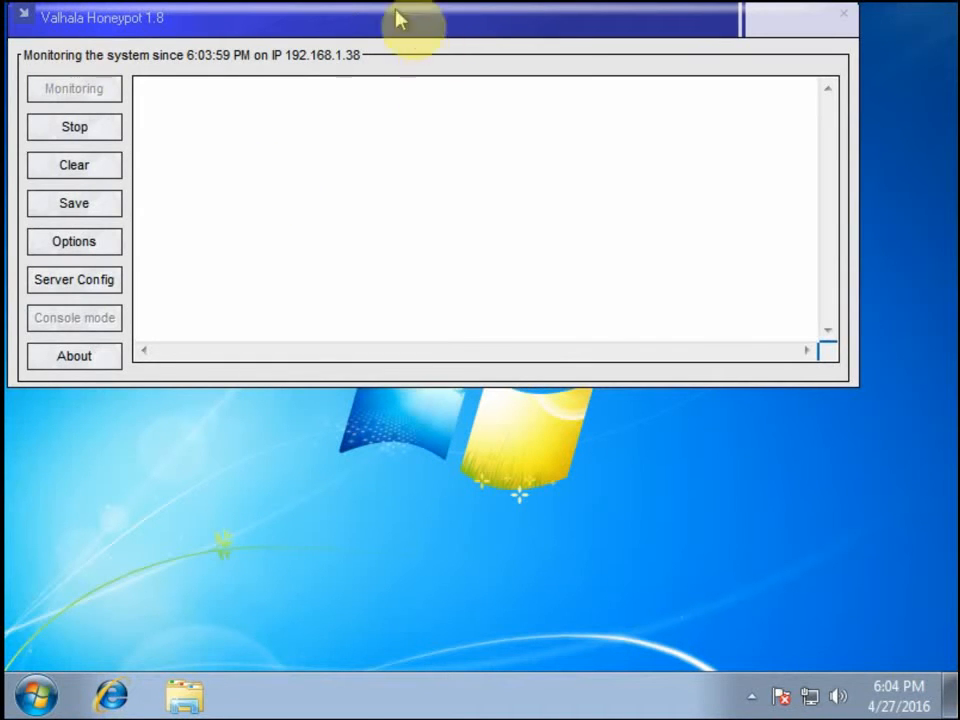
Minimize Valhalla's empty monitoring log to bring Zenmap back to the front
left_click(258, 693)
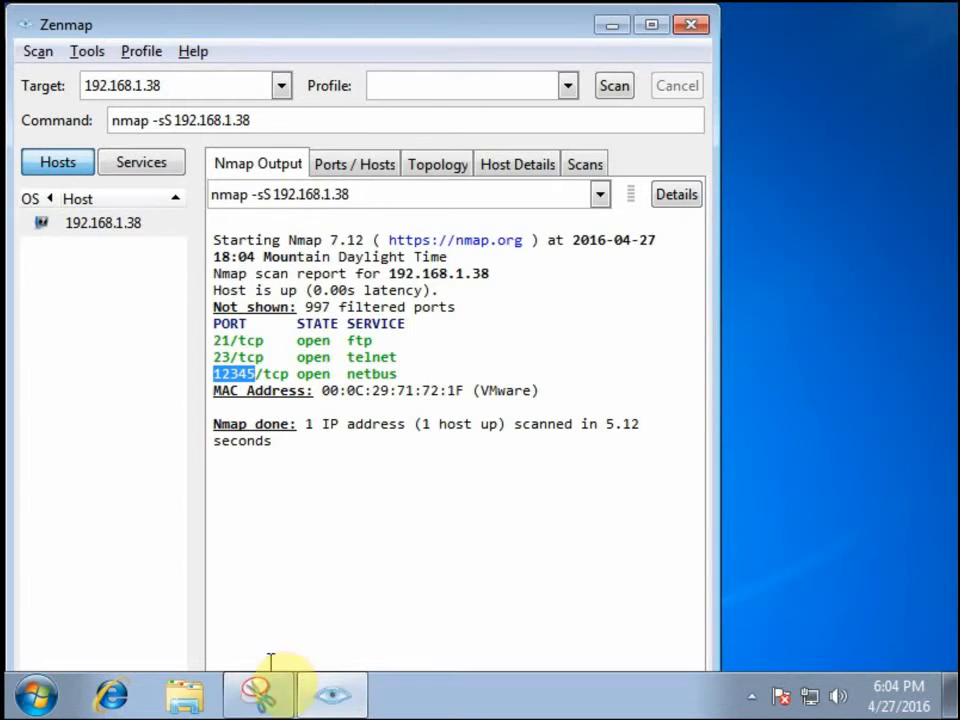
Outline the nine-open-port table in the earlier snip with a hand-drawn box
left_click(258, 693)
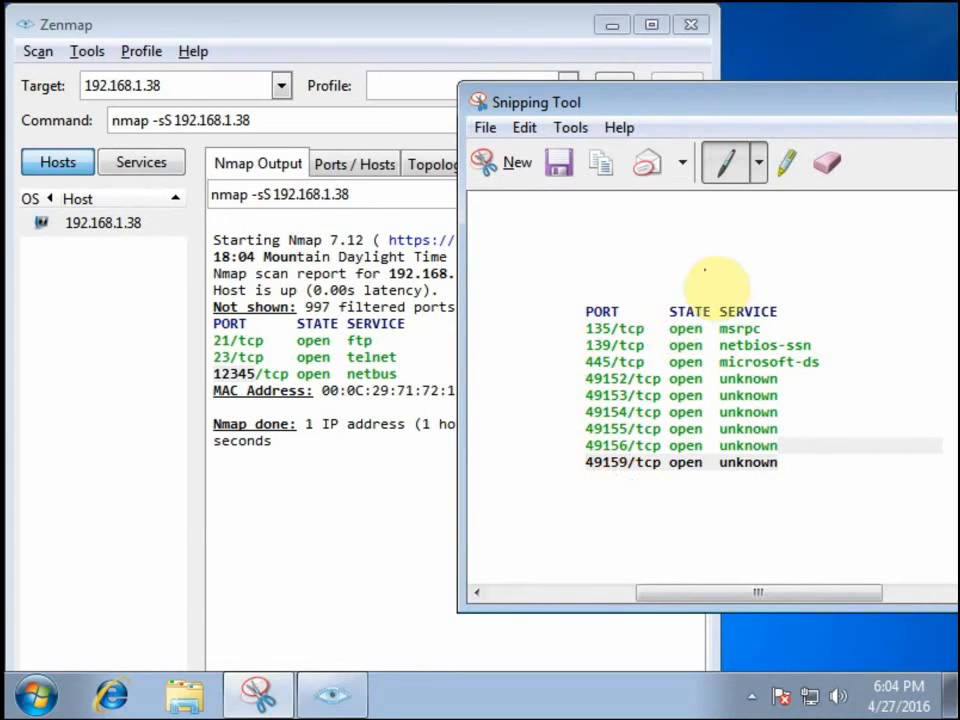
left_click_drag(710, 270, 800, 505)
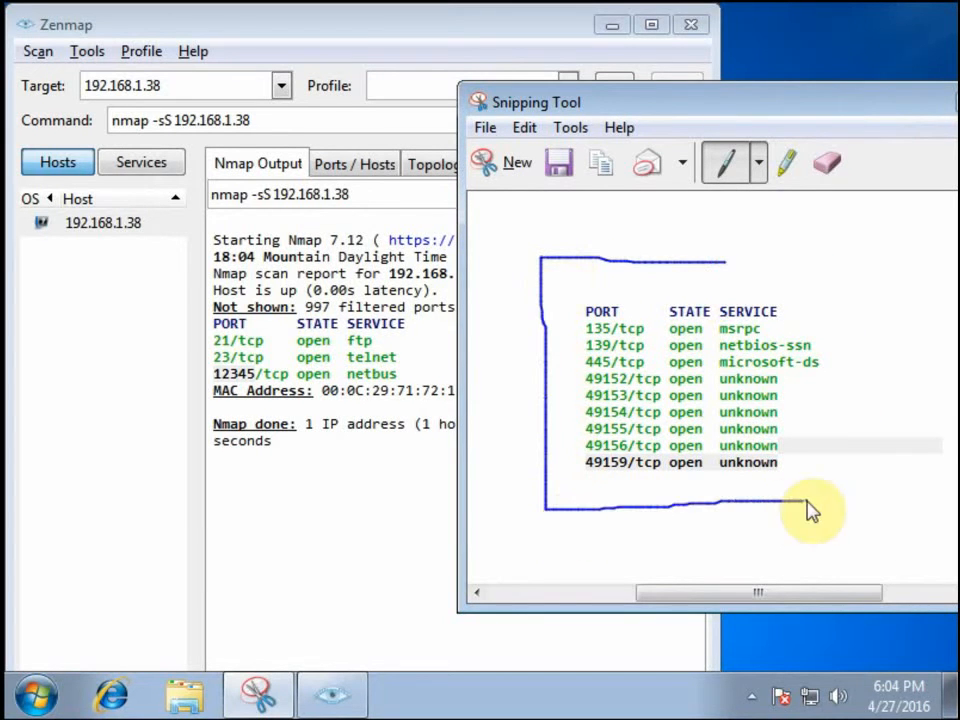
left_click_drag(810, 510, 725, 262)
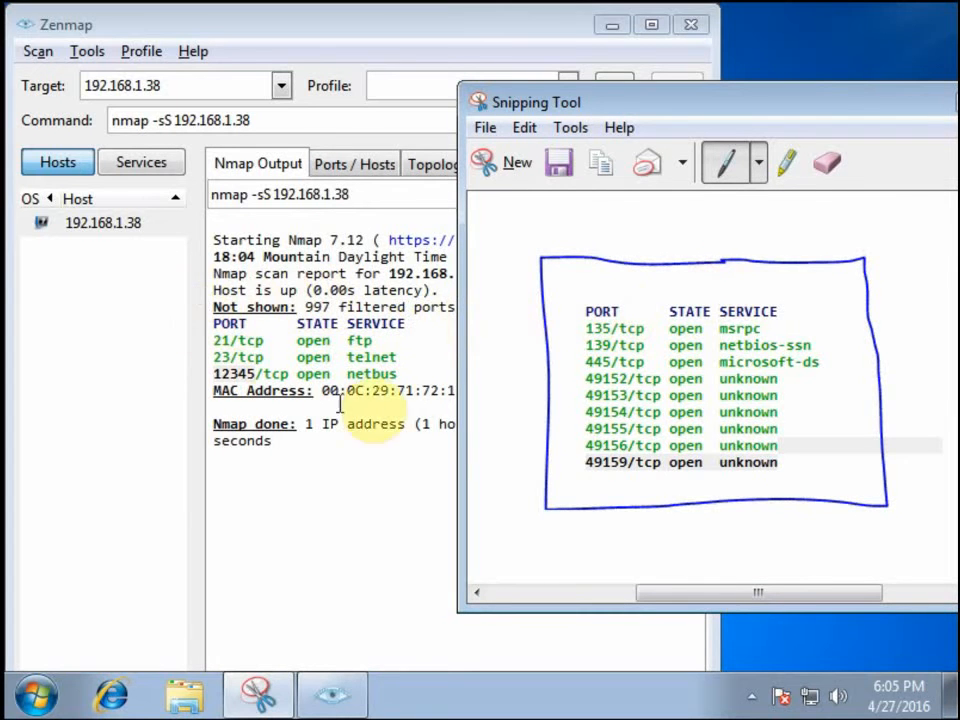
mouse_move(370, 260)
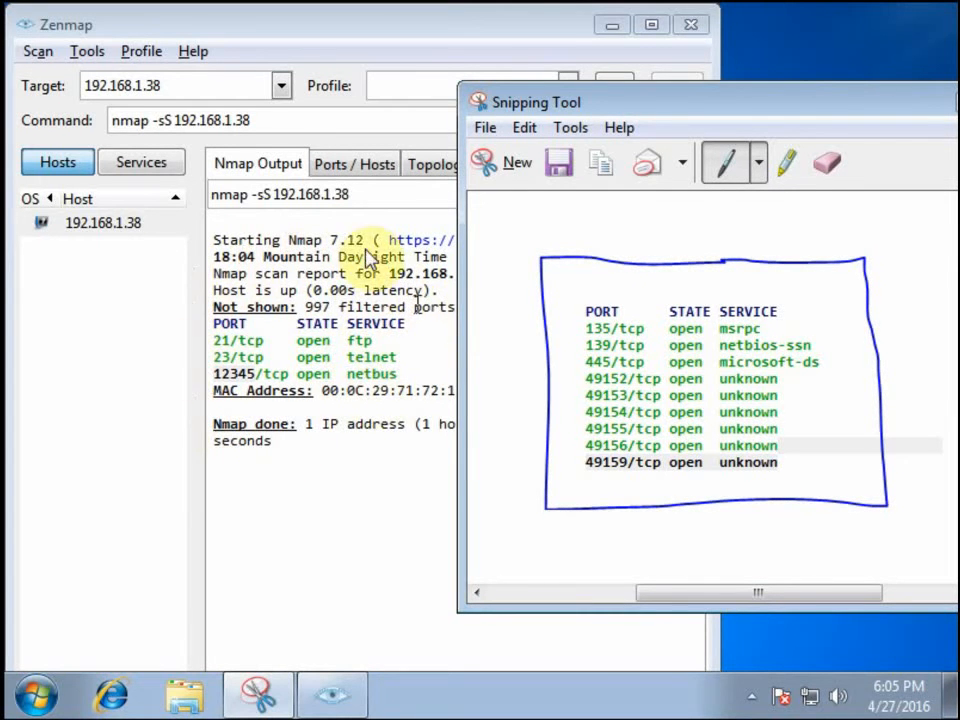
mouse_move(328, 512)
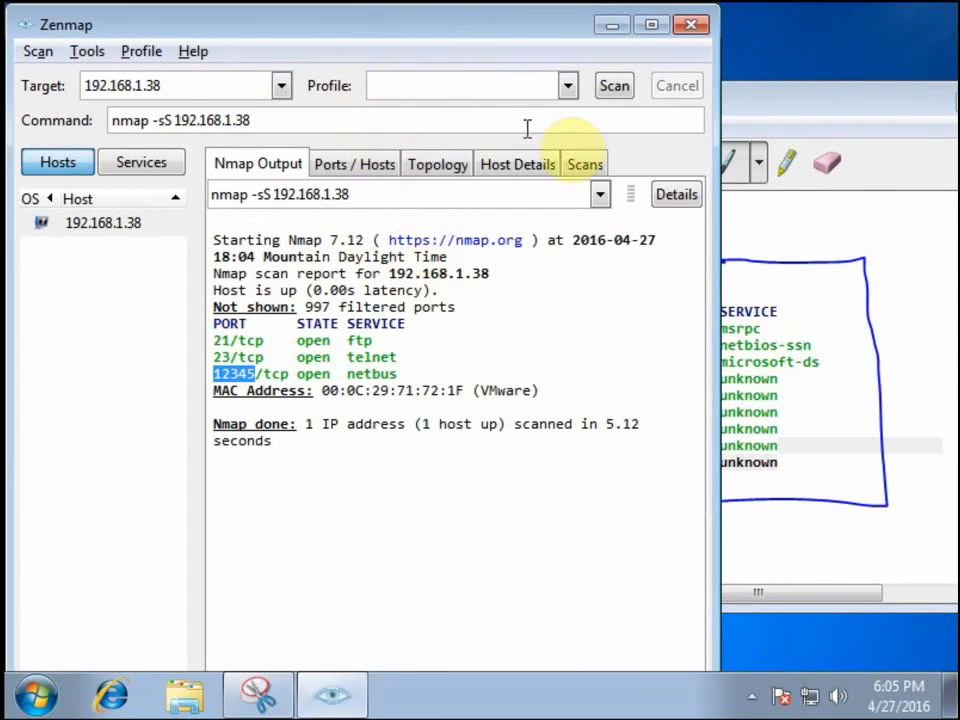
Launch the Intense scan profile against 192.168.1.38 and follow its output
left_click(567, 85)
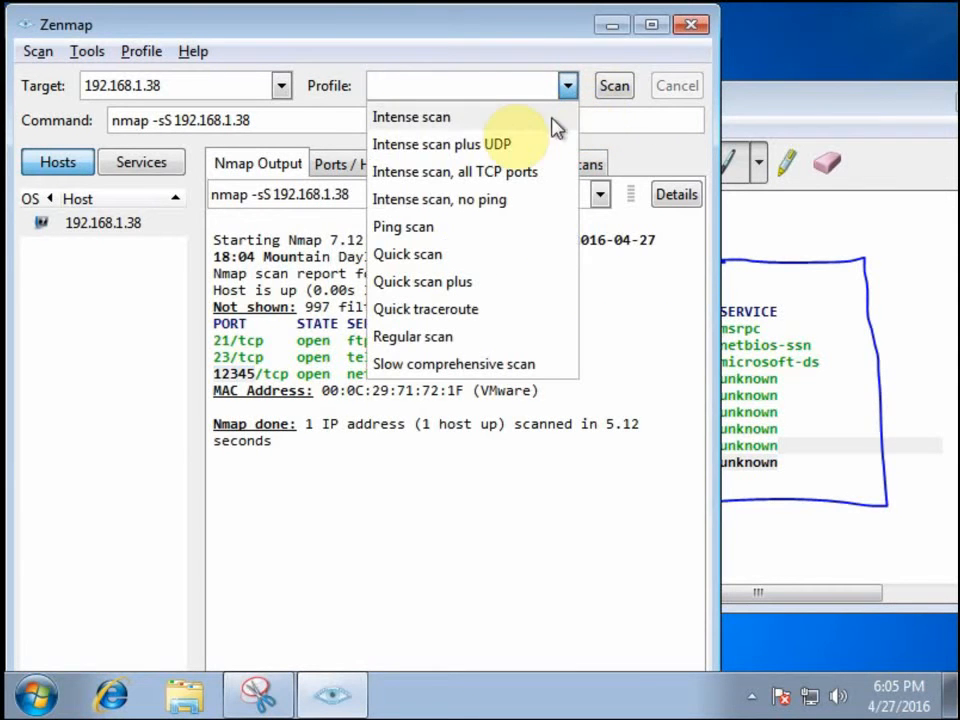
left_click(411, 117)
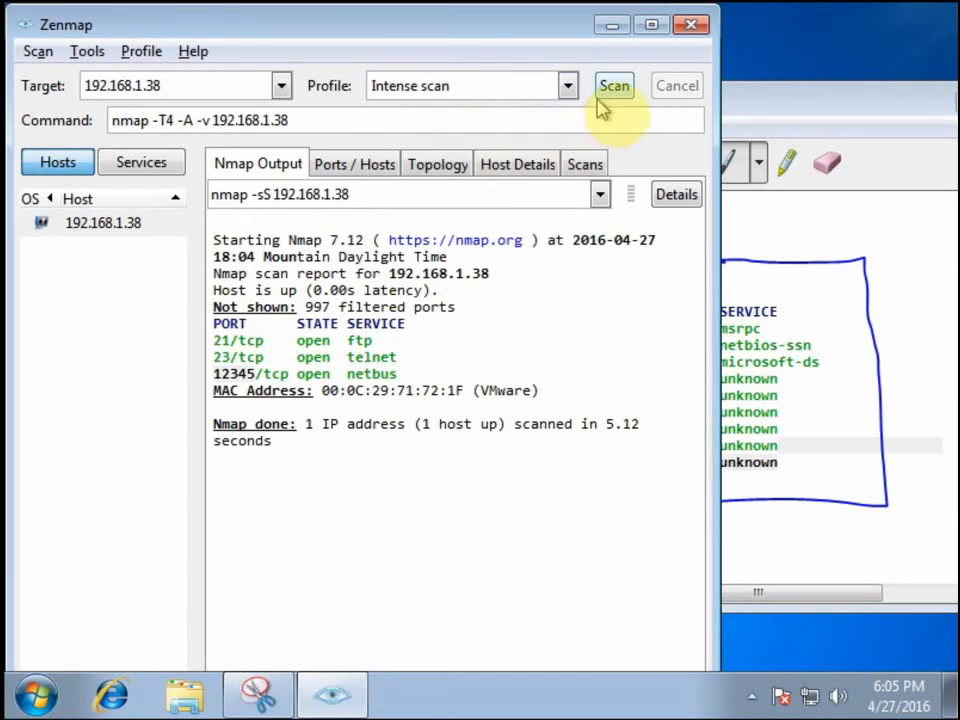
left_click(614, 85)
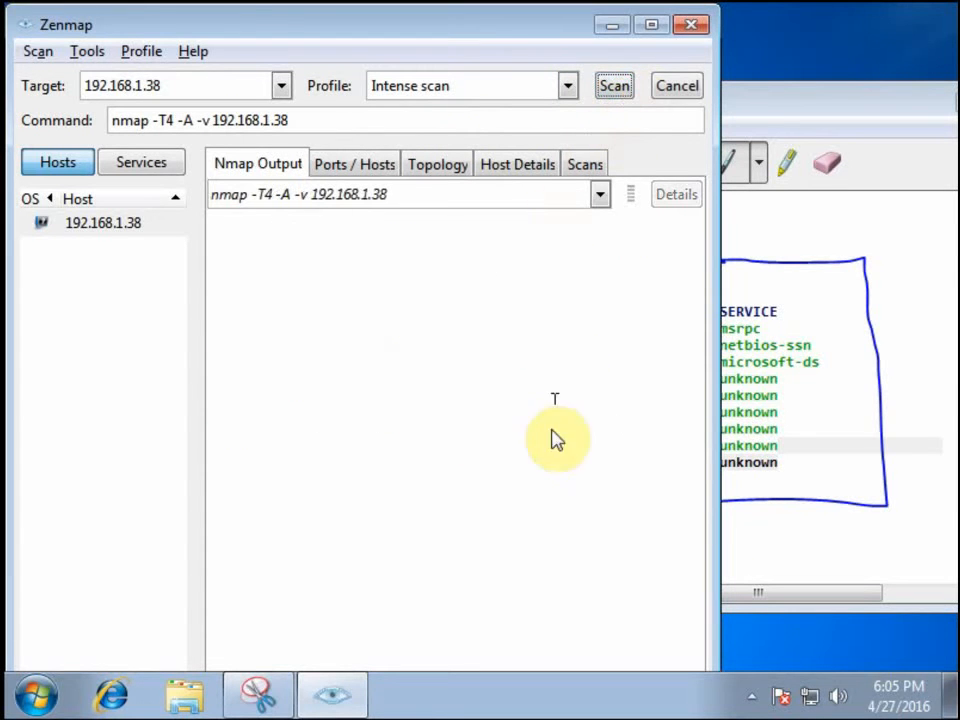
left_click(614, 85)
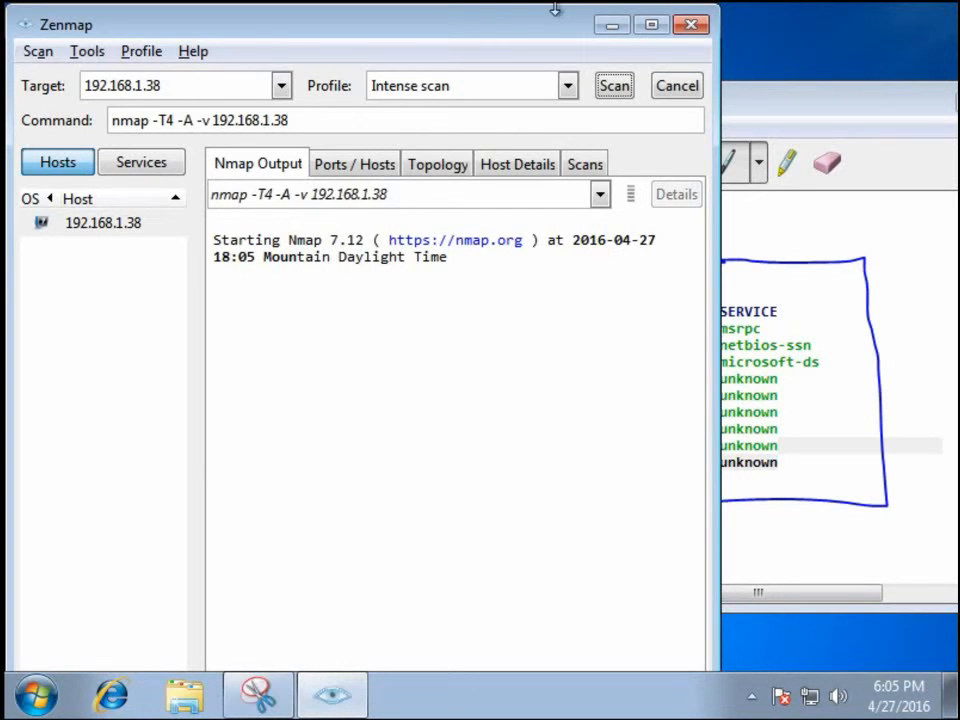
left_click(613, 85)
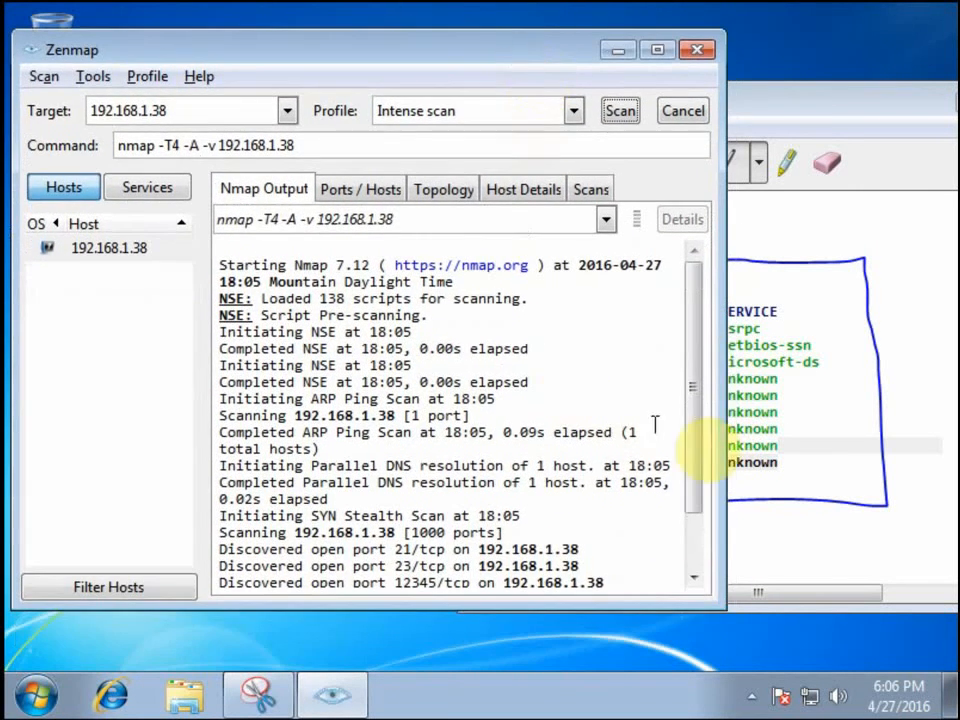
scroll("down", 3)
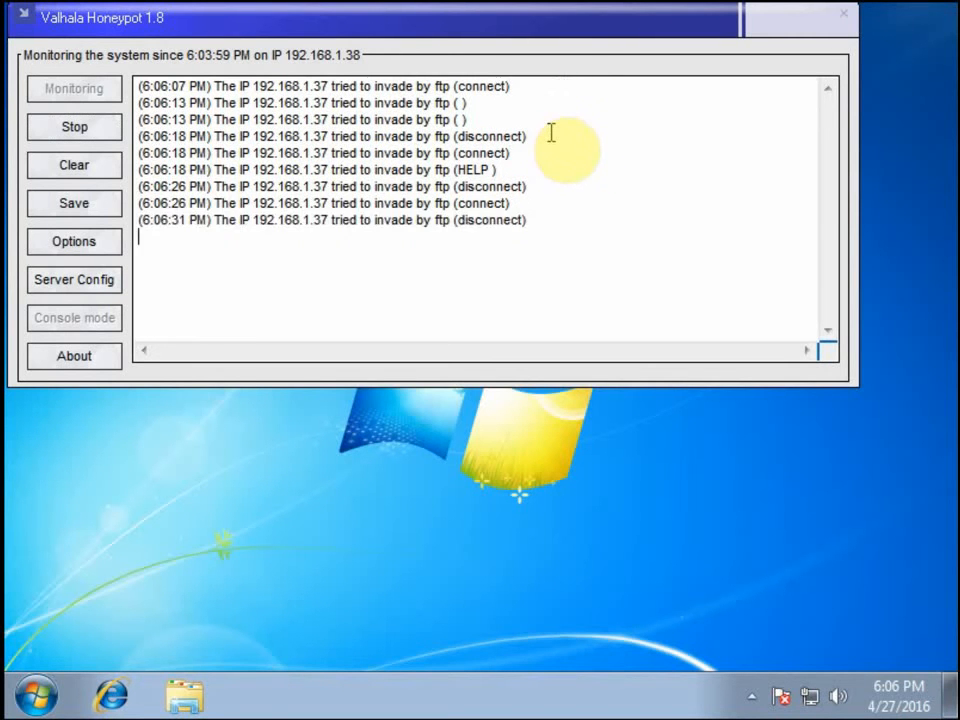
mouse_move(563, 177)
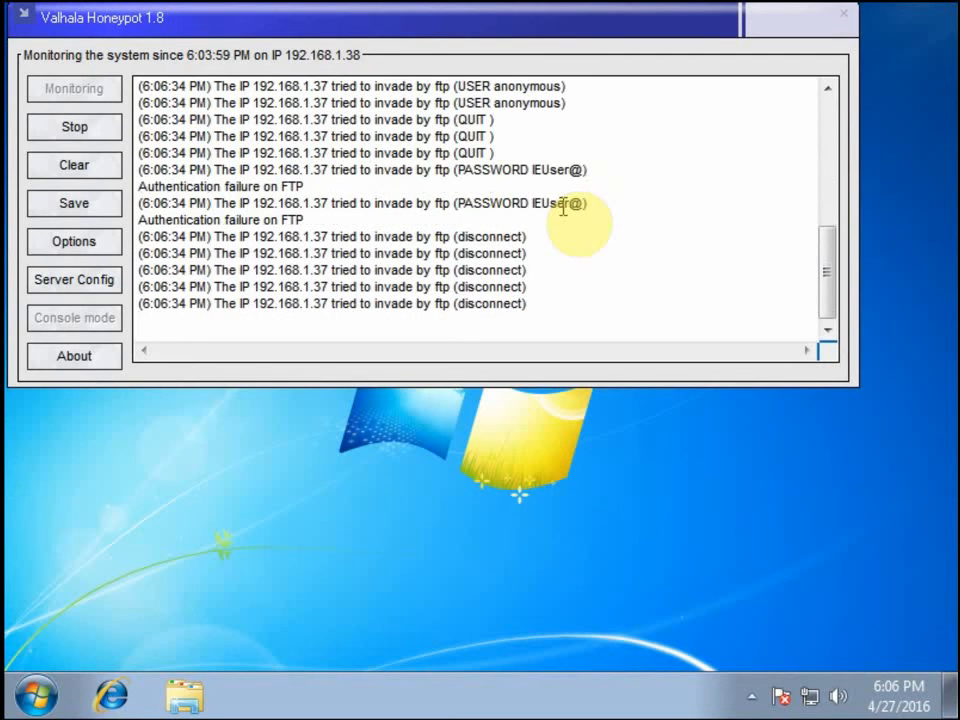
mouse_move(620, 165)
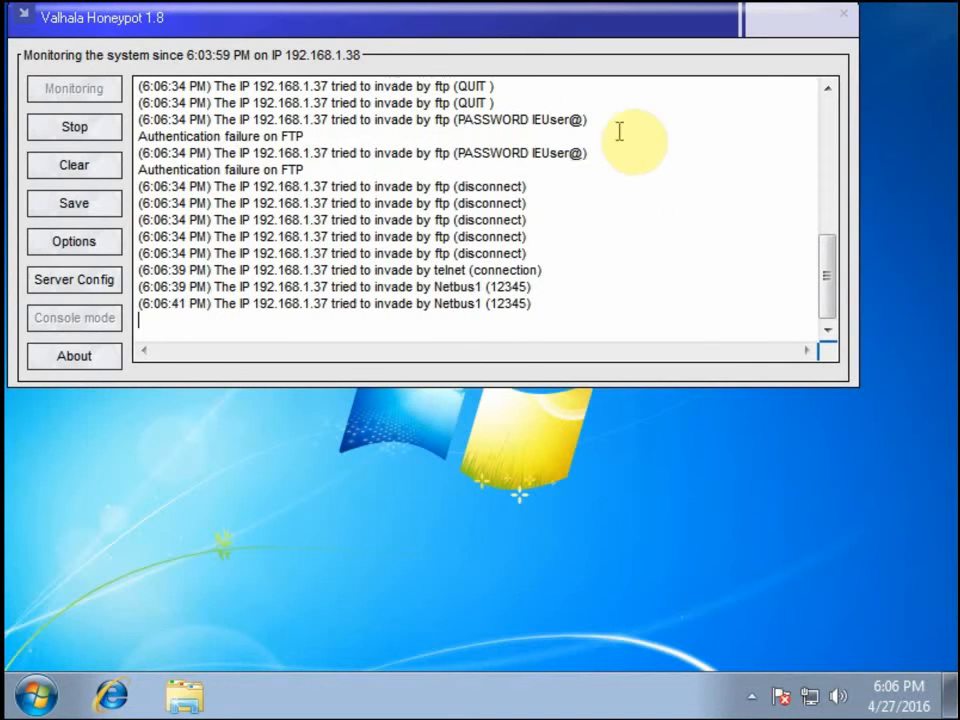
mouse_move(615, 250)
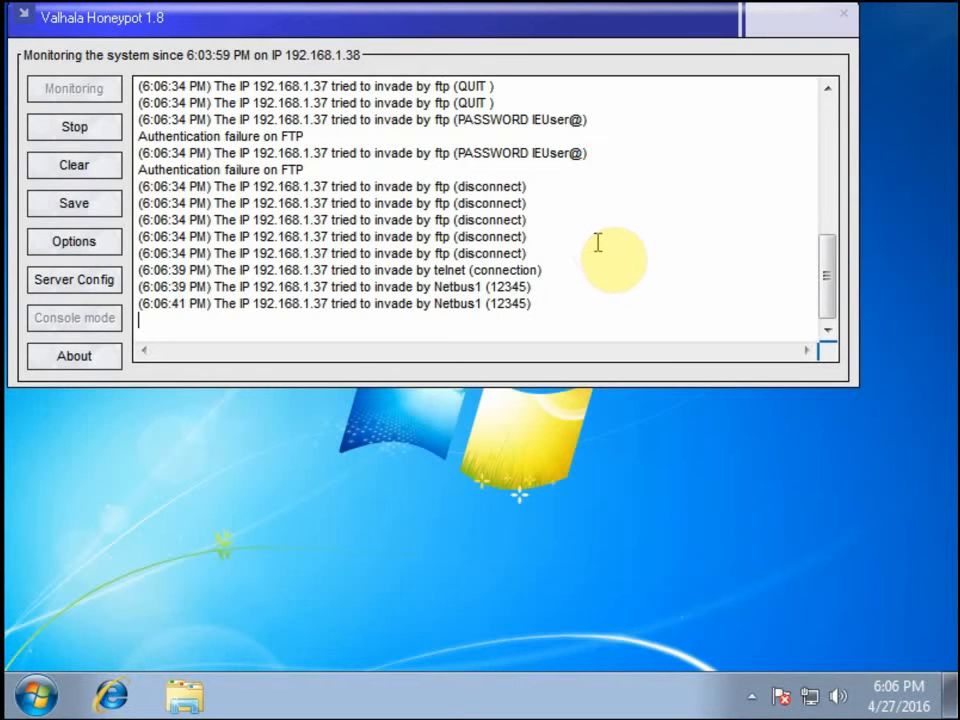
mouse_move(630, 157)
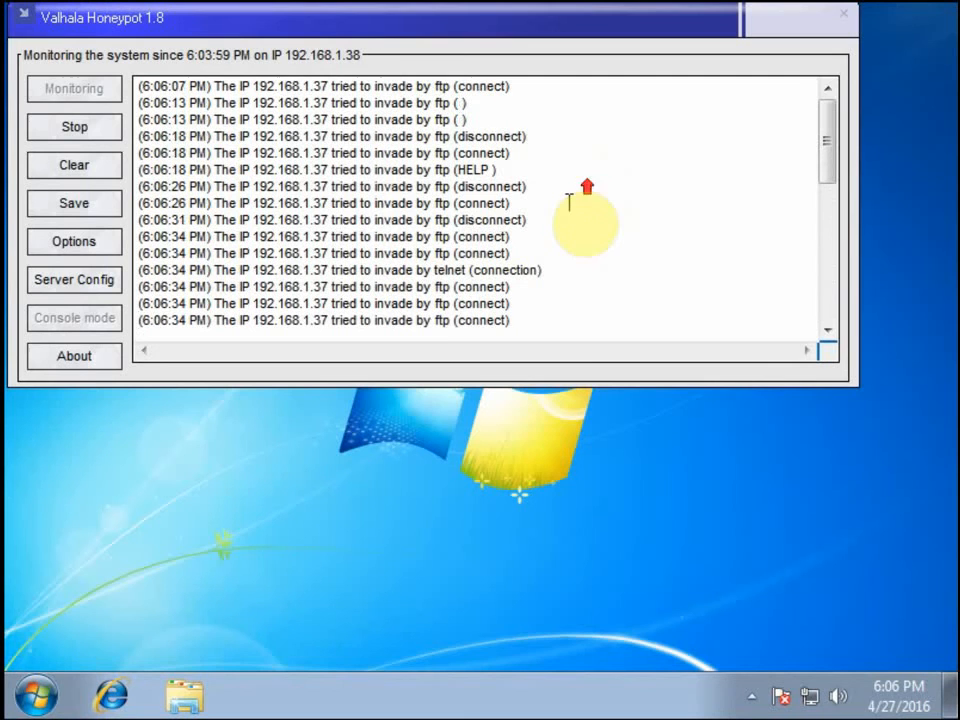
mouse_move(568, 203)
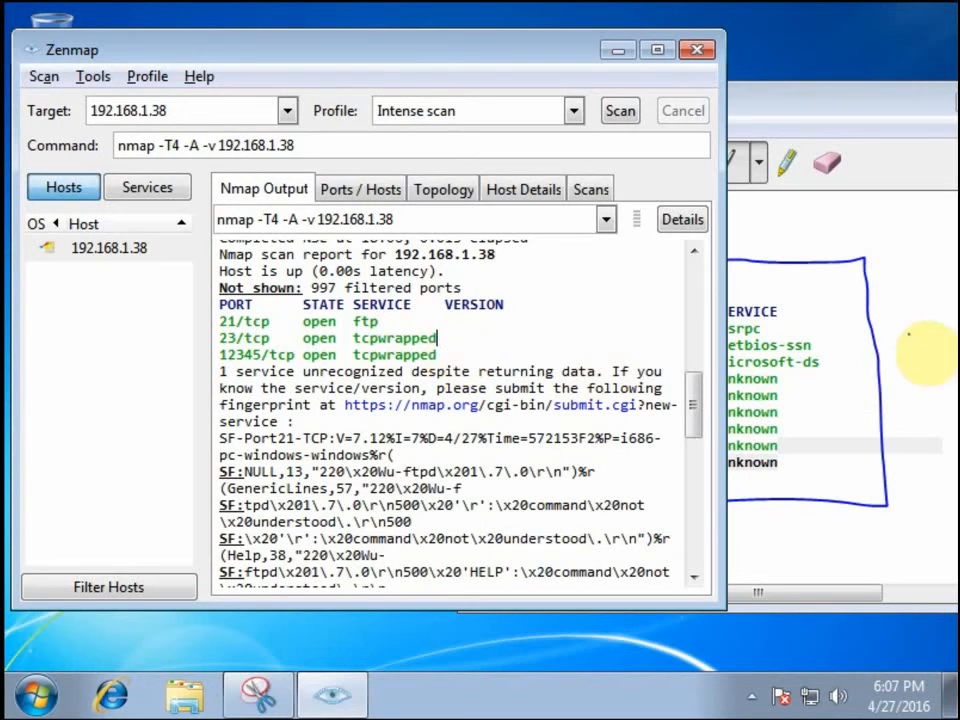
Highlight the tcpwrapped result on port 23 in the intense scan output
double_click(393, 338)
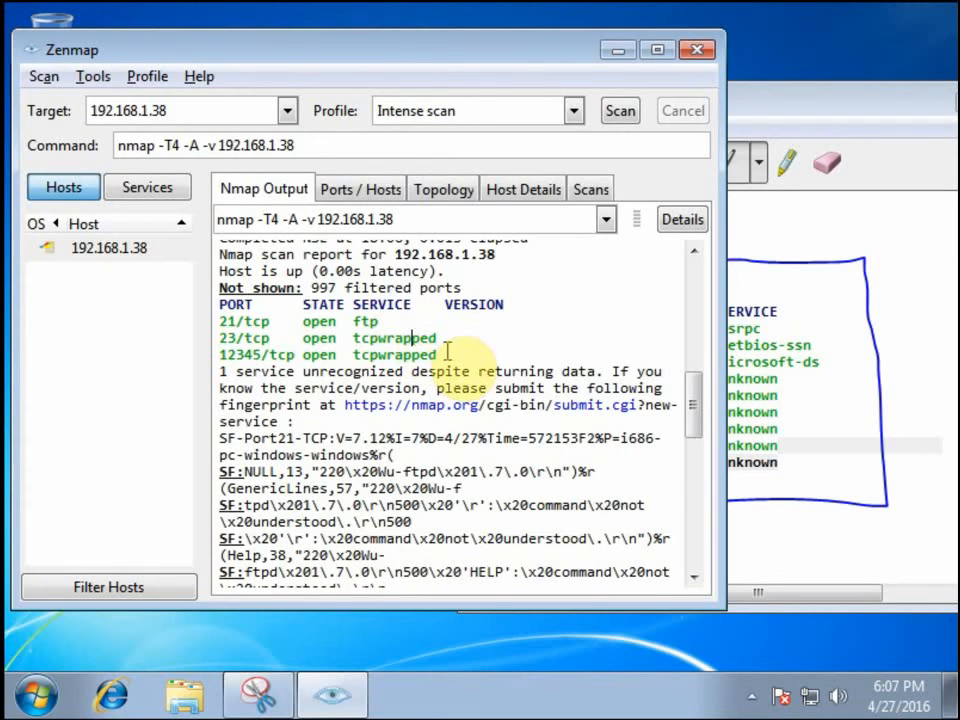
mouse_move(450, 332)
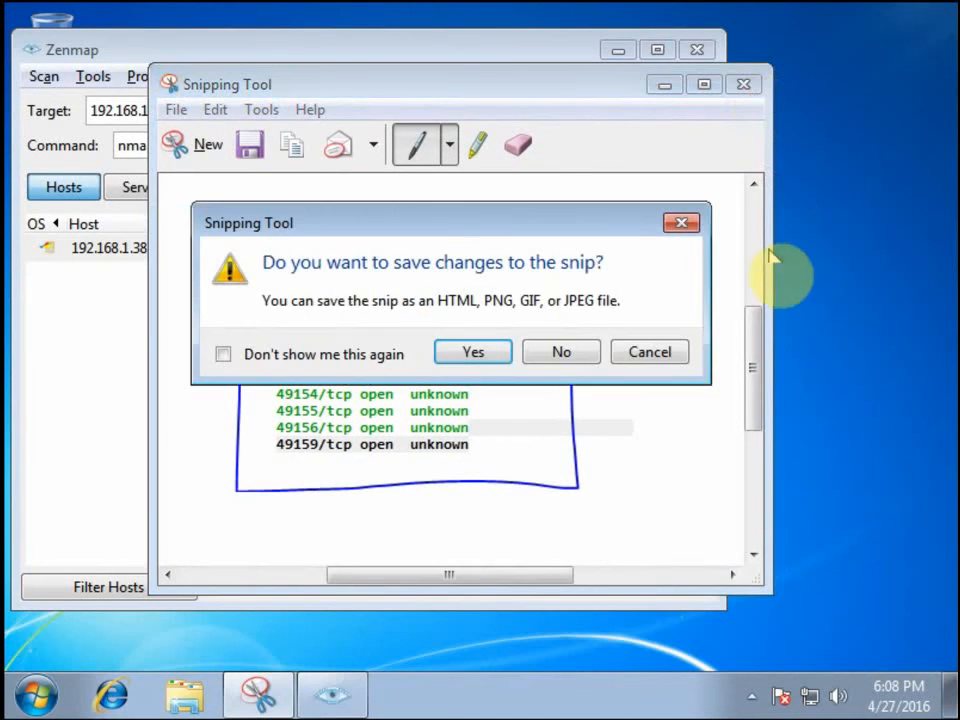
Discard the unsaved snip by answering No to the save prompt
left_click(561, 351)
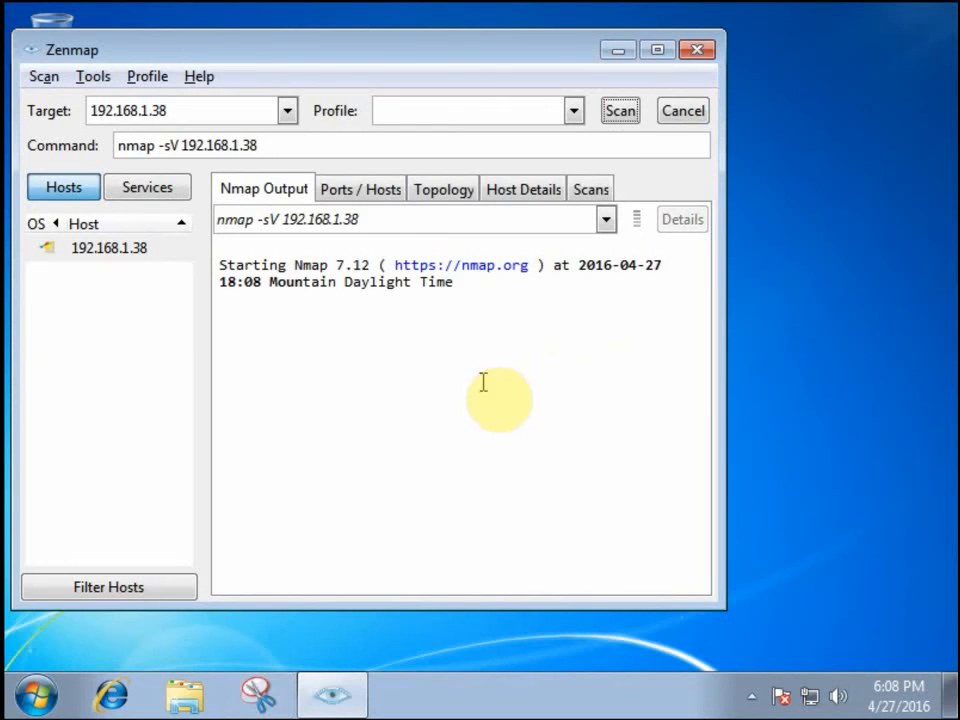
mouse_move(330, 140)
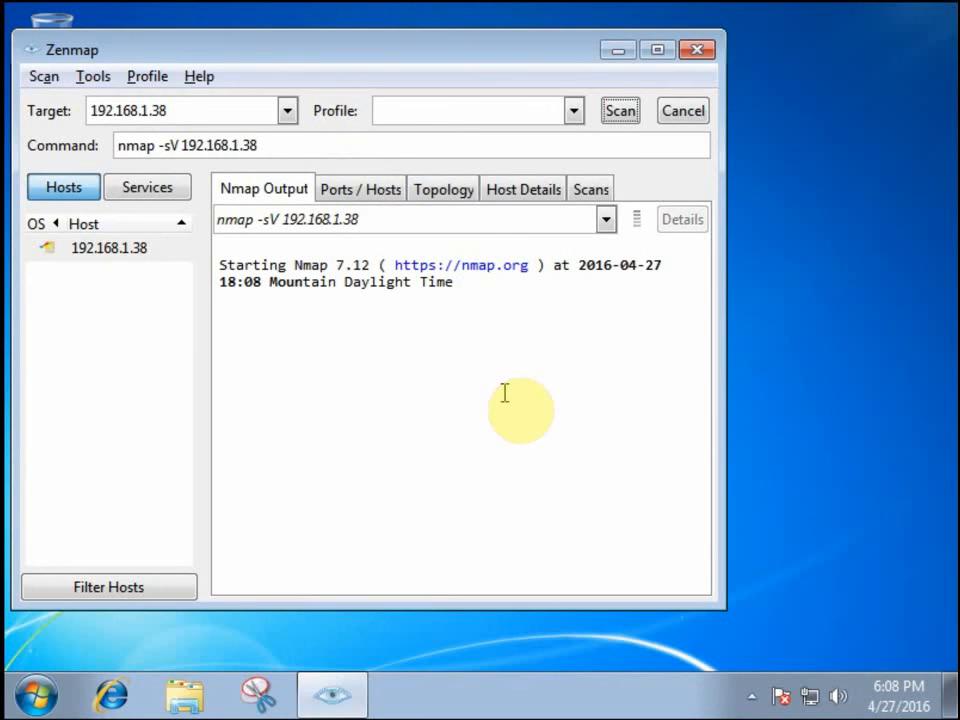
mouse_move(507, 383)
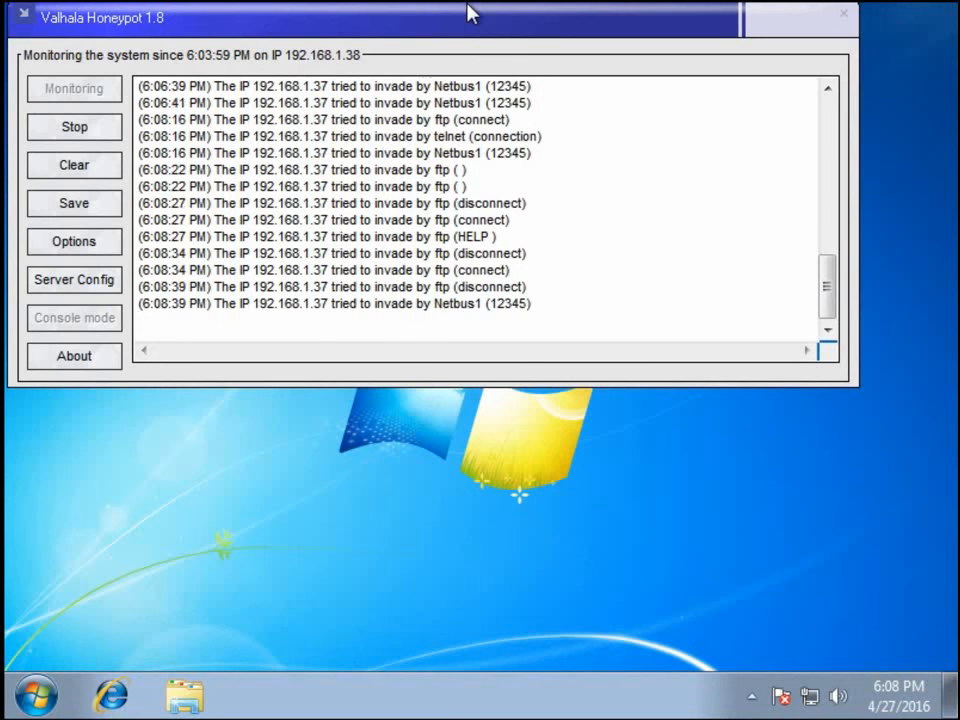
mouse_move(723, 166)
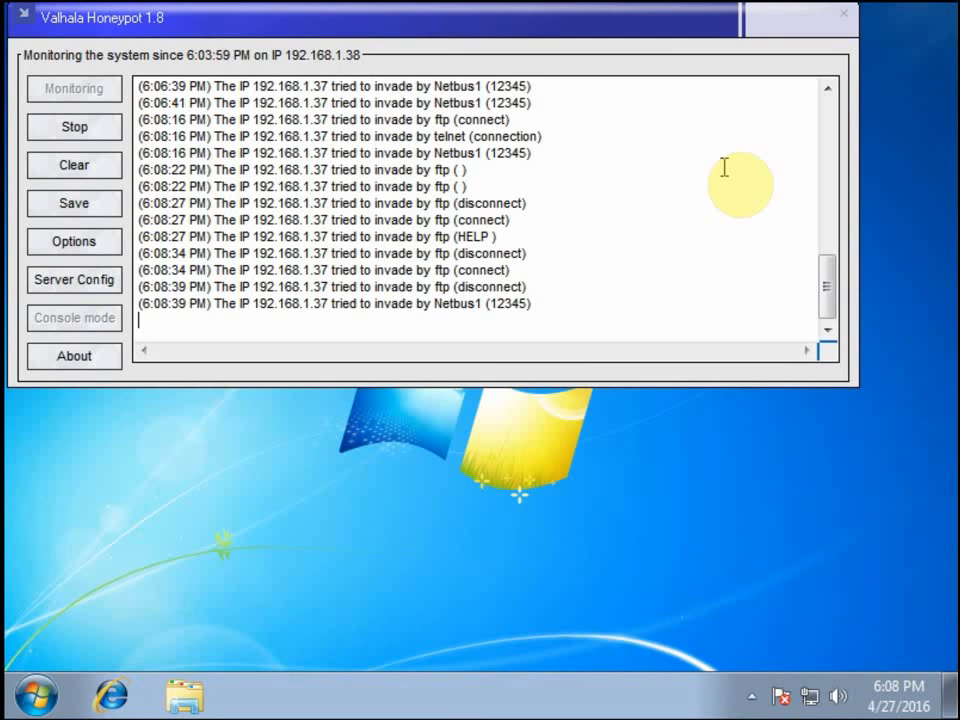
mouse_move(723, 165)
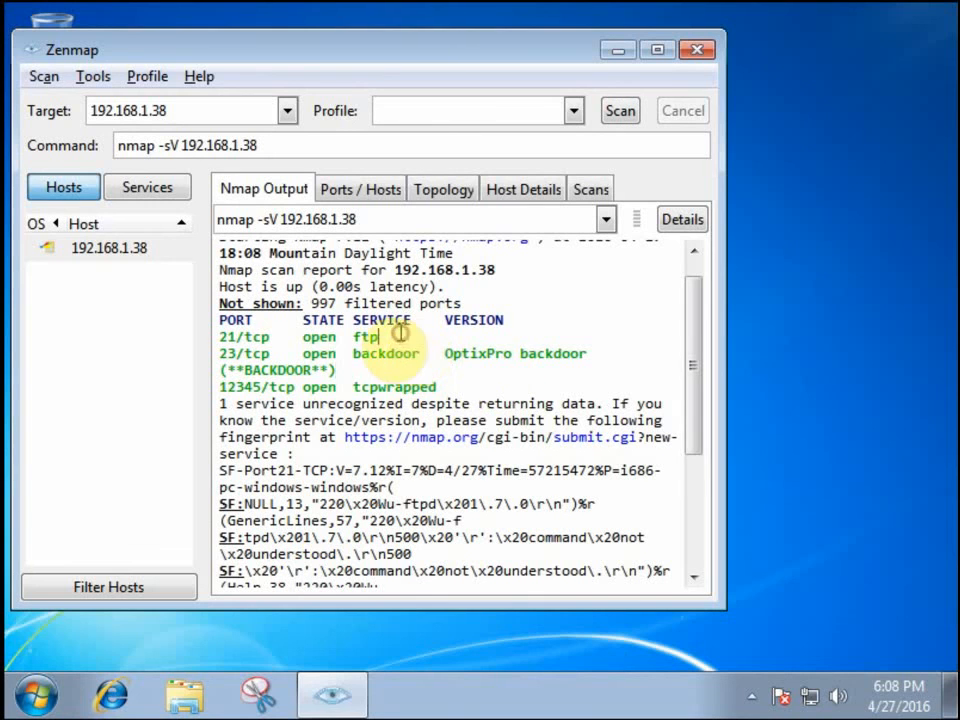
Highlight the ftp service on port 21 and the tcpwrapped entries on port 12345
double_click(362, 336)
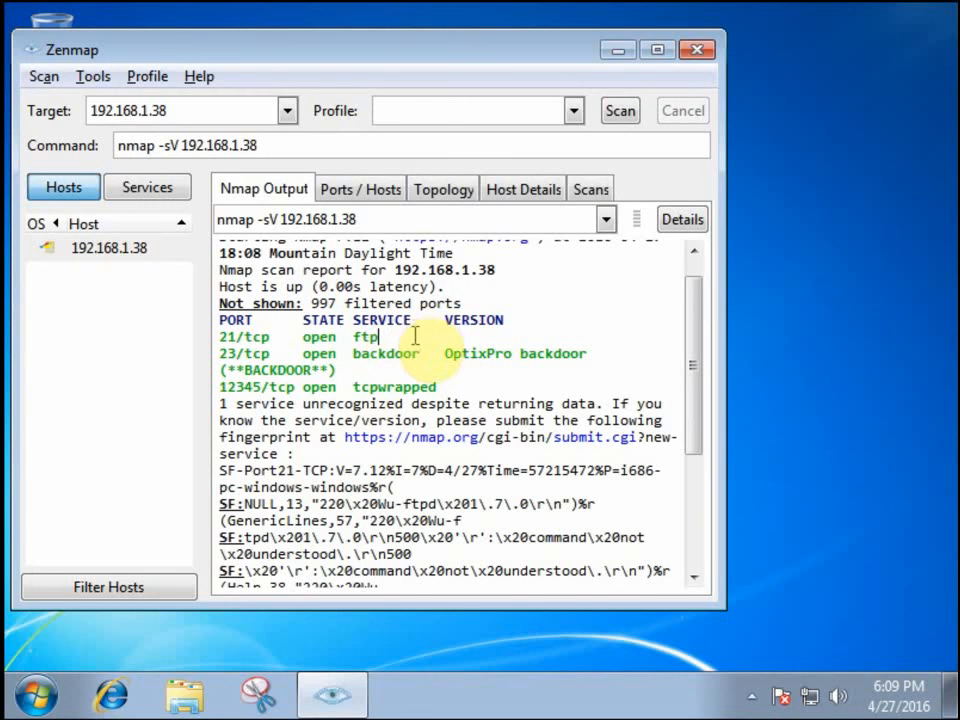
mouse_move(370, 135)
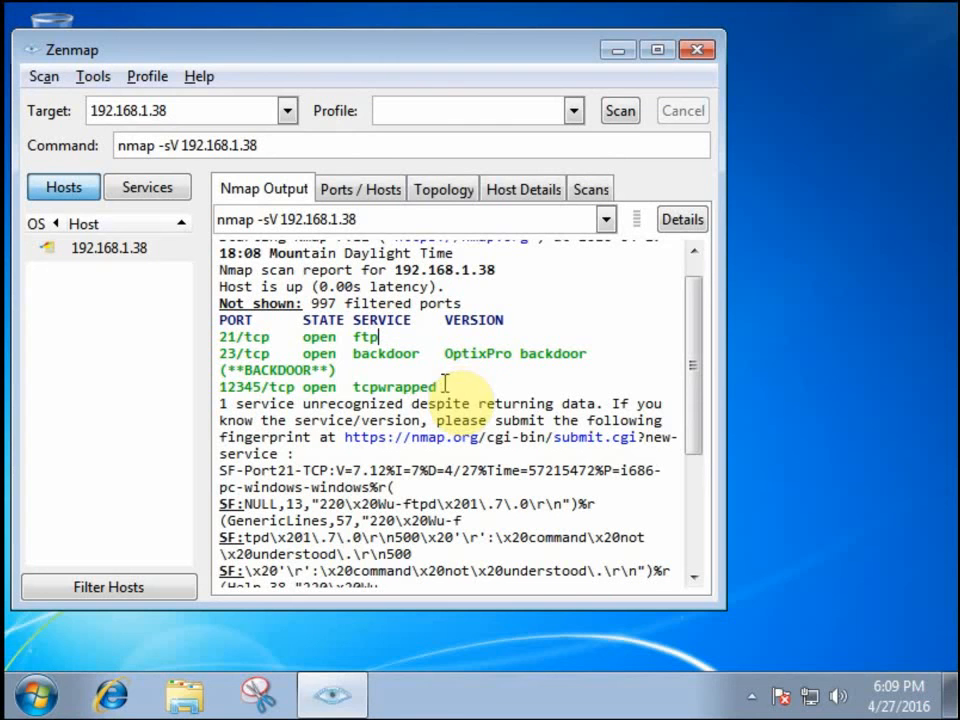
double_click(394, 387)
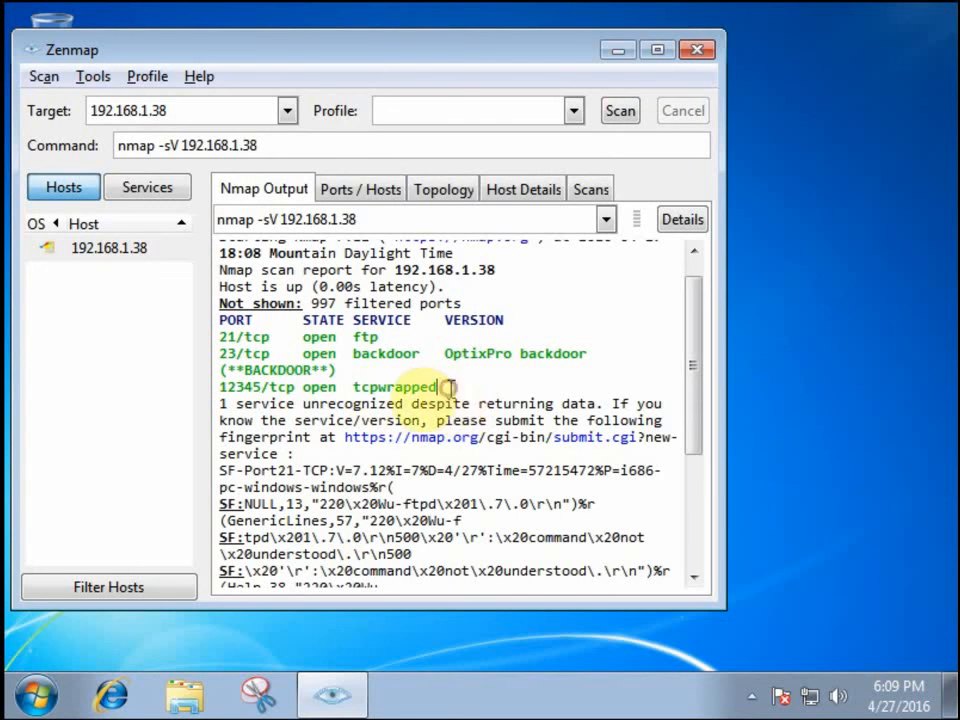
double_click(390, 353)
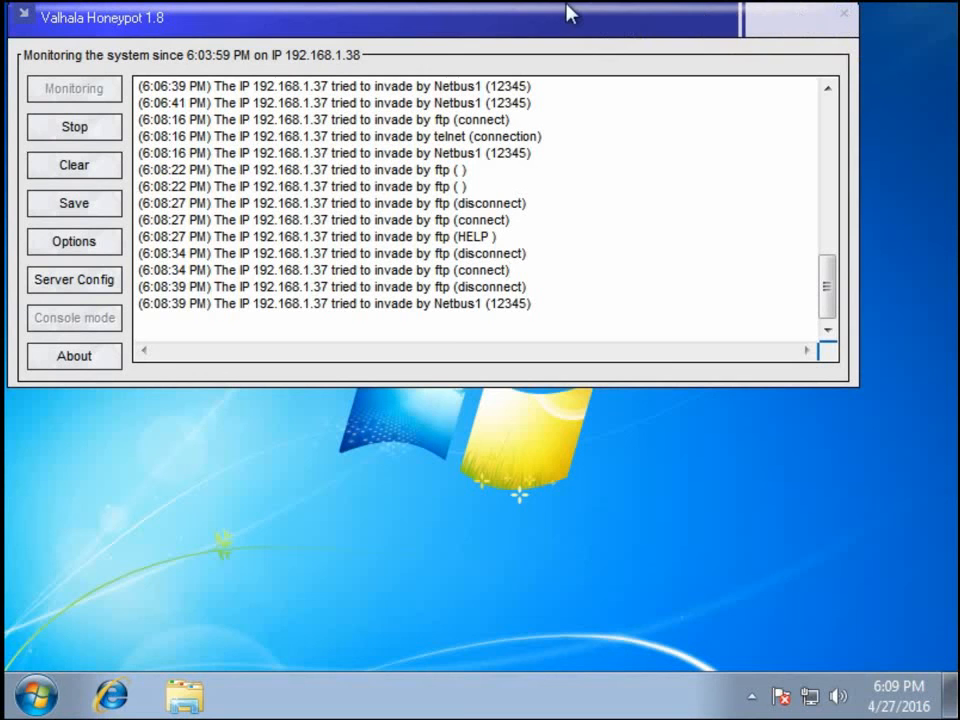
mouse_move(740, 20)
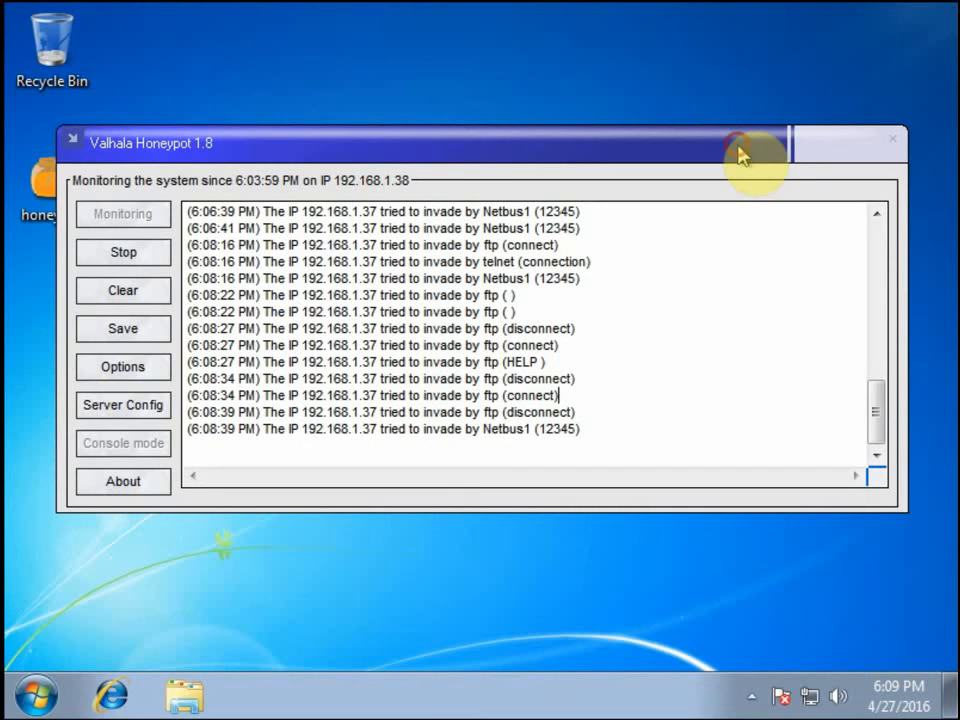
mouse_move(895, 150)
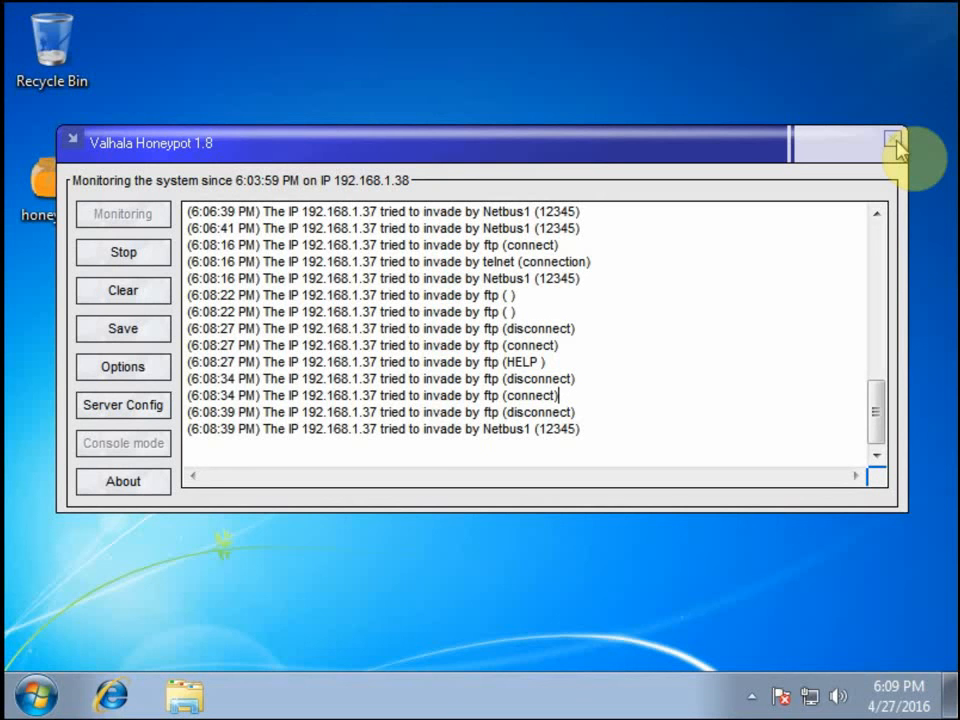
Close Valhalla Honeypot and confirm Yes so it stops monitoring
left_click(891, 140)
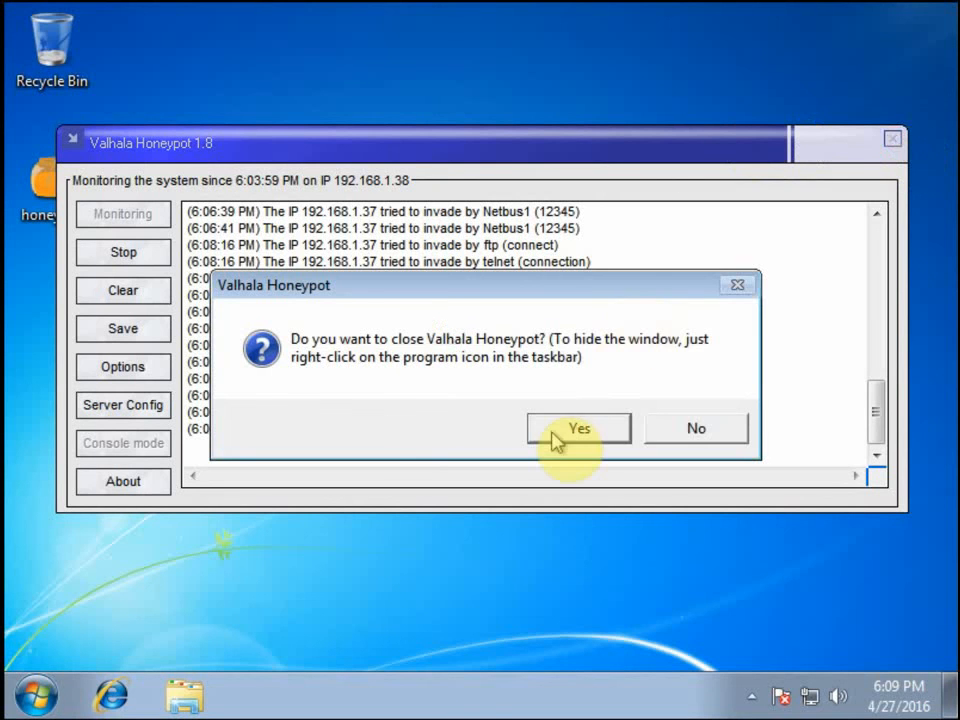
left_click(578, 428)
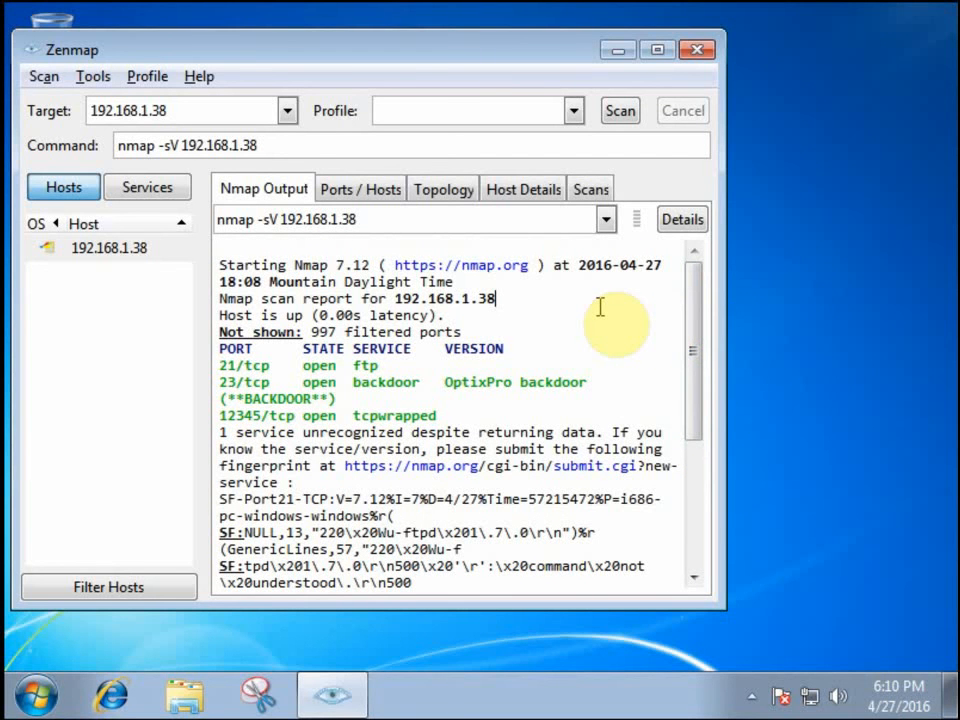
mouse_move(540, 325)
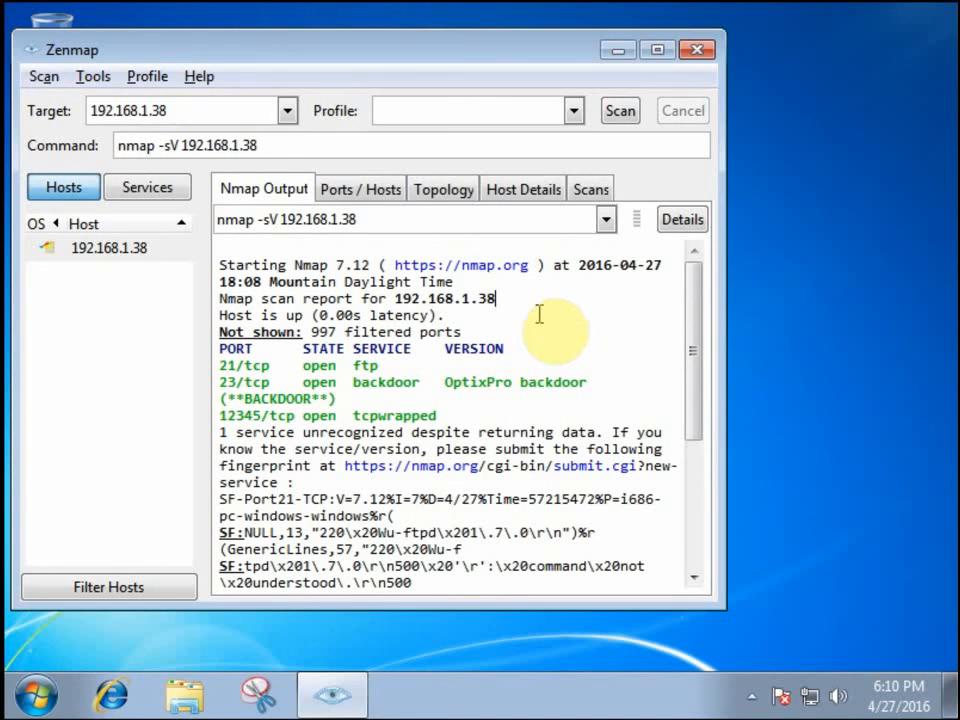